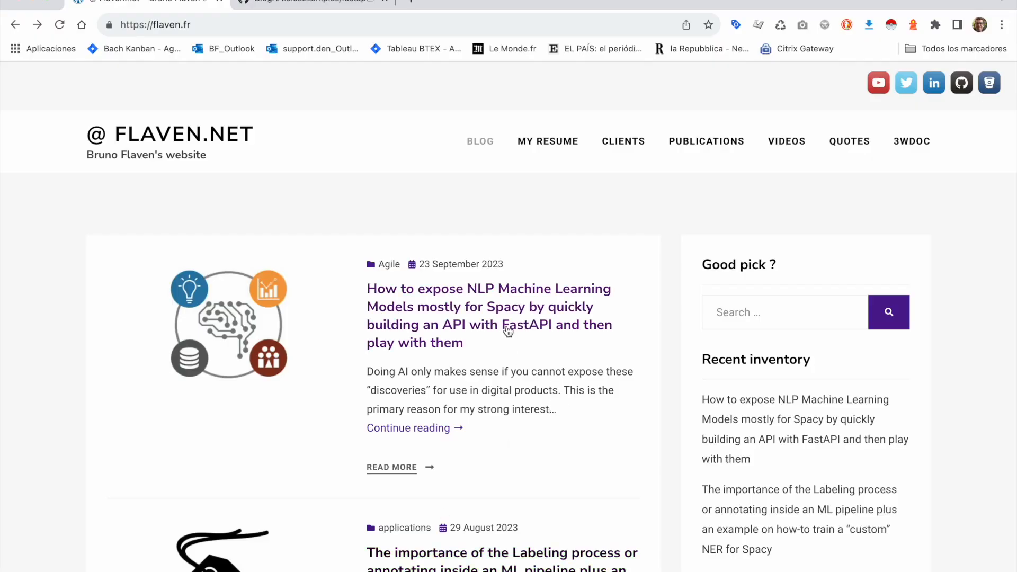
# View the FastAPI NLP article, then browse the repository's fastapi_nlp_model folder listing on GitHub
pyautogui.click(487, 316)
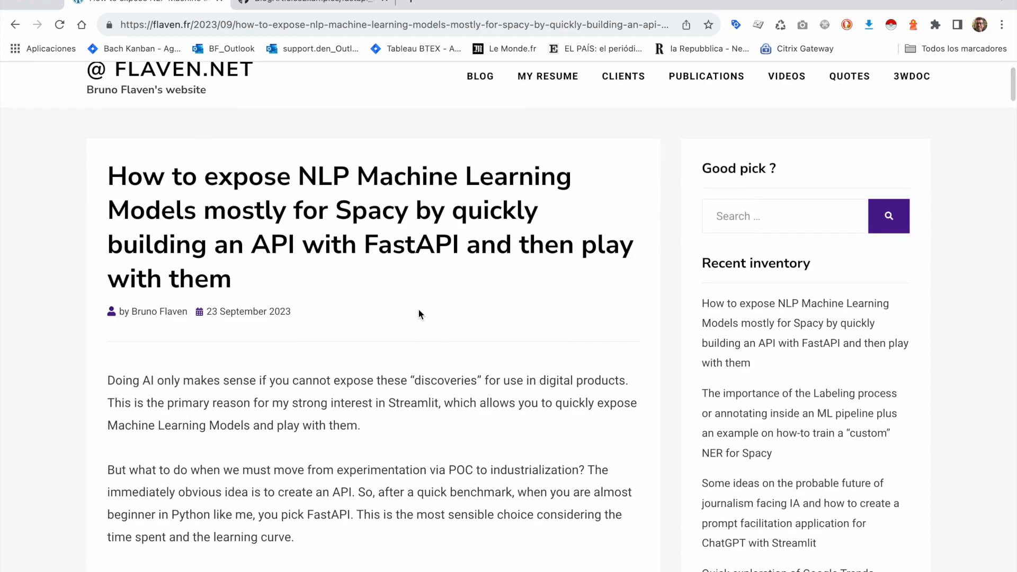
pyautogui.click(305, 1)
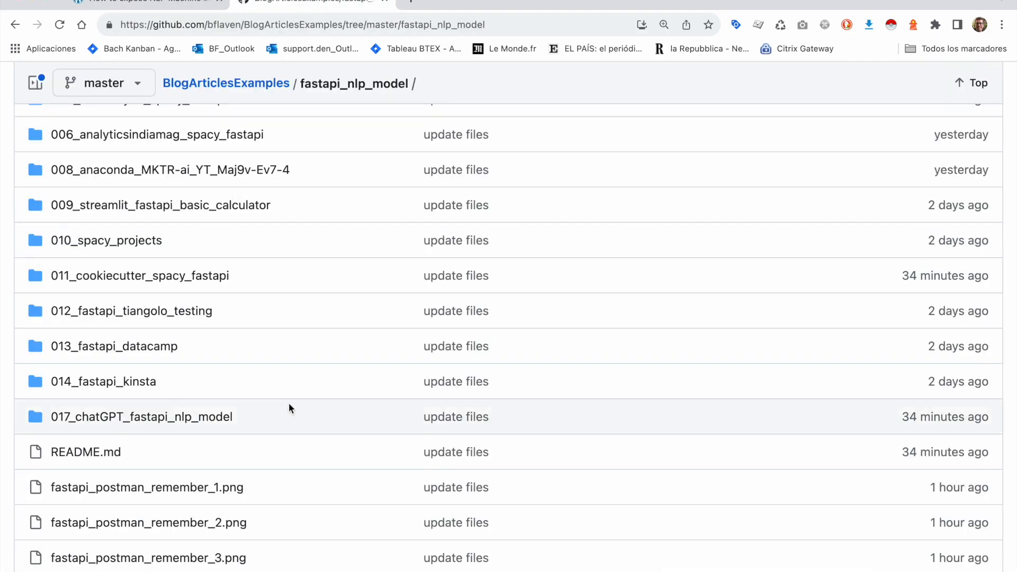
pyautogui.scroll(-3)
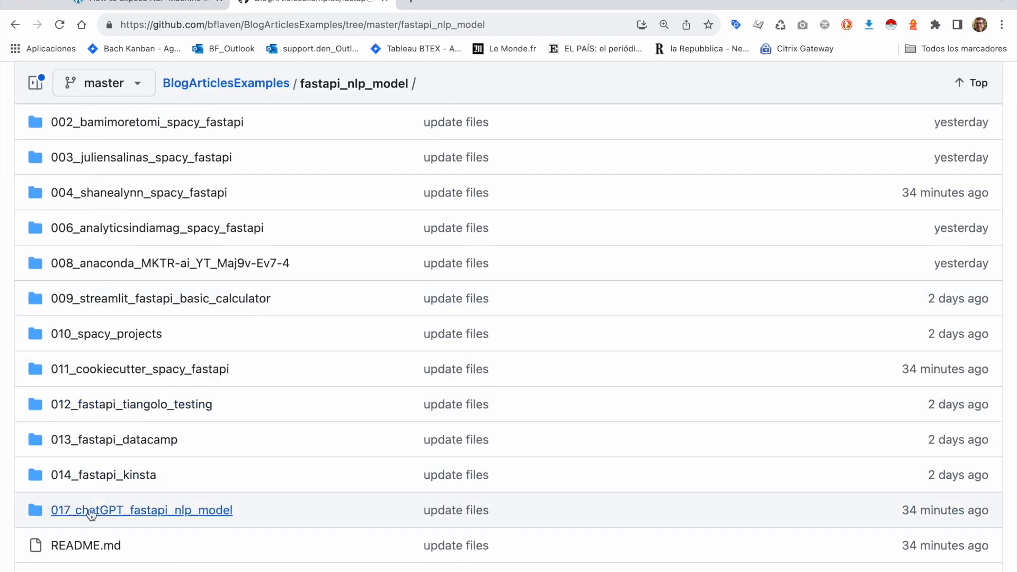
pyautogui.moveTo(115, 519)
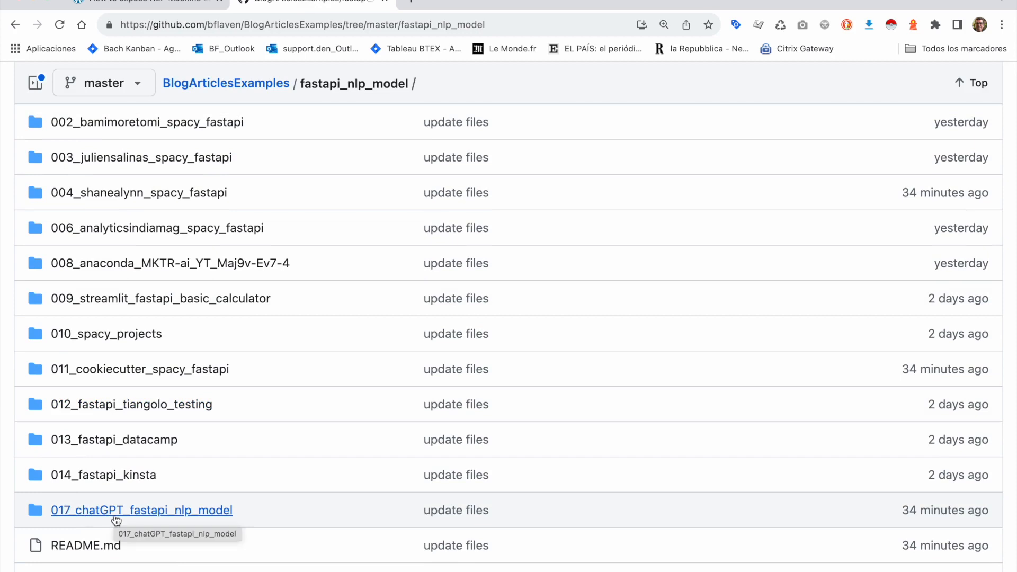
pyautogui.moveTo(125, 511)
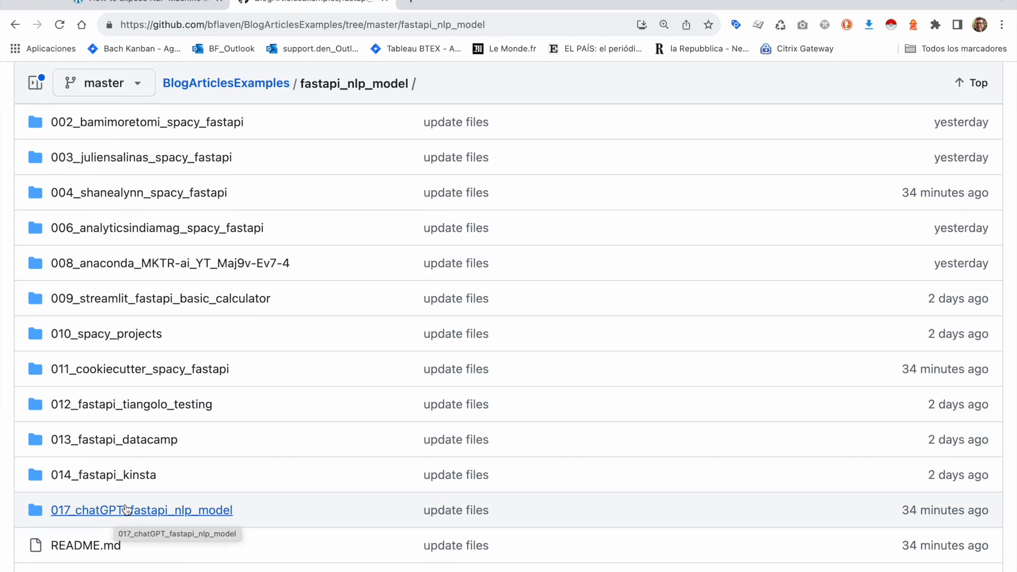
pyautogui.scroll(-3)
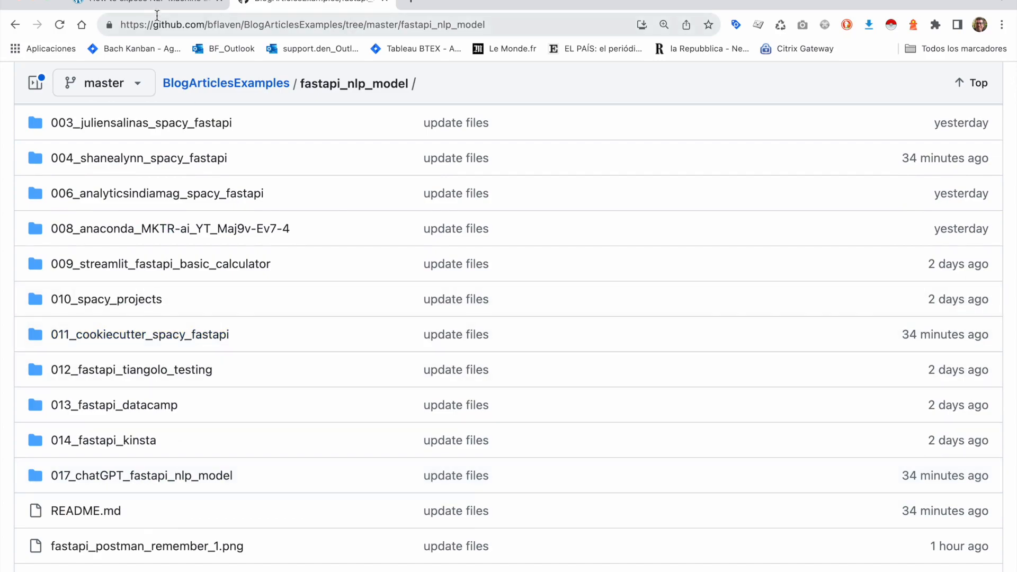
# Return to the blog article and read down to the 'very basic workflow' frontend–API–model diagram
pyautogui.click(312, 2)
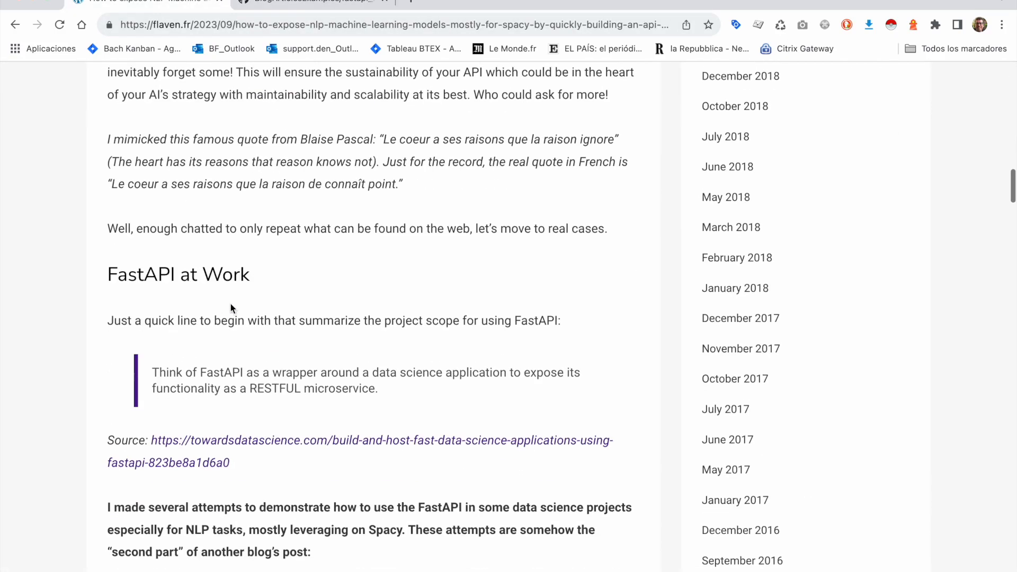
pyautogui.scroll(-3)
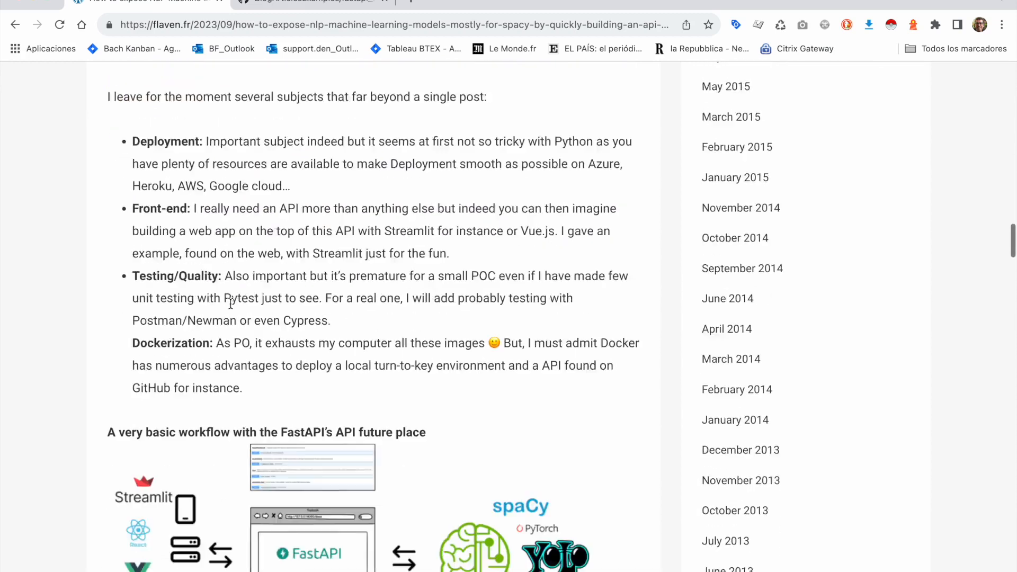
pyautogui.scroll(-3)
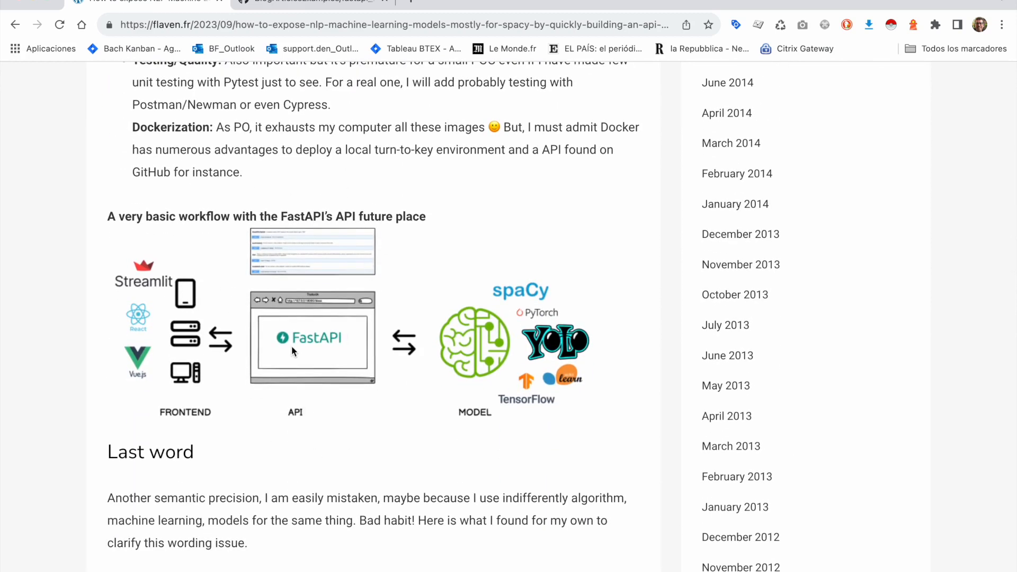
pyautogui.moveTo(273, 300)
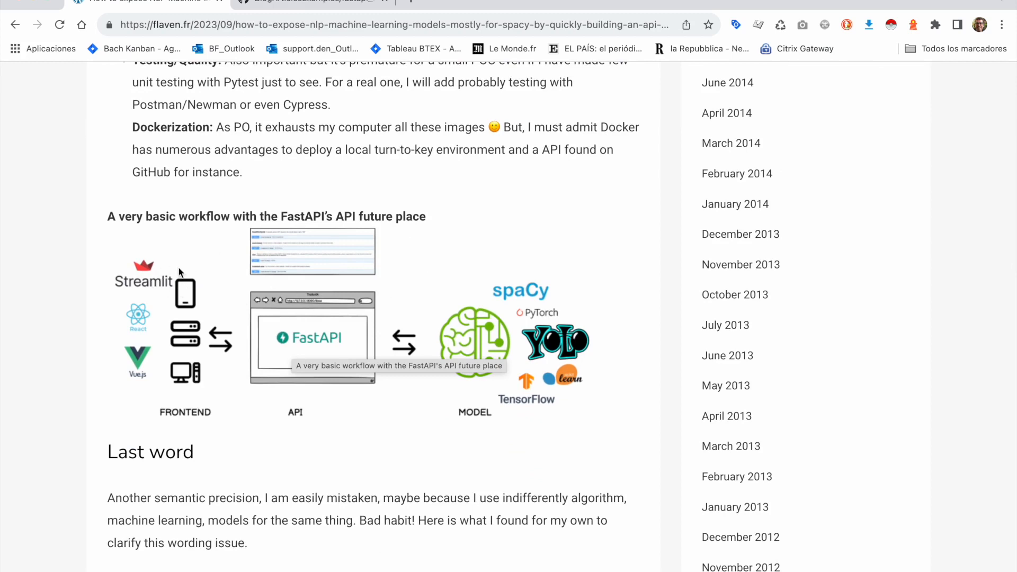
pyautogui.moveTo(144, 281)
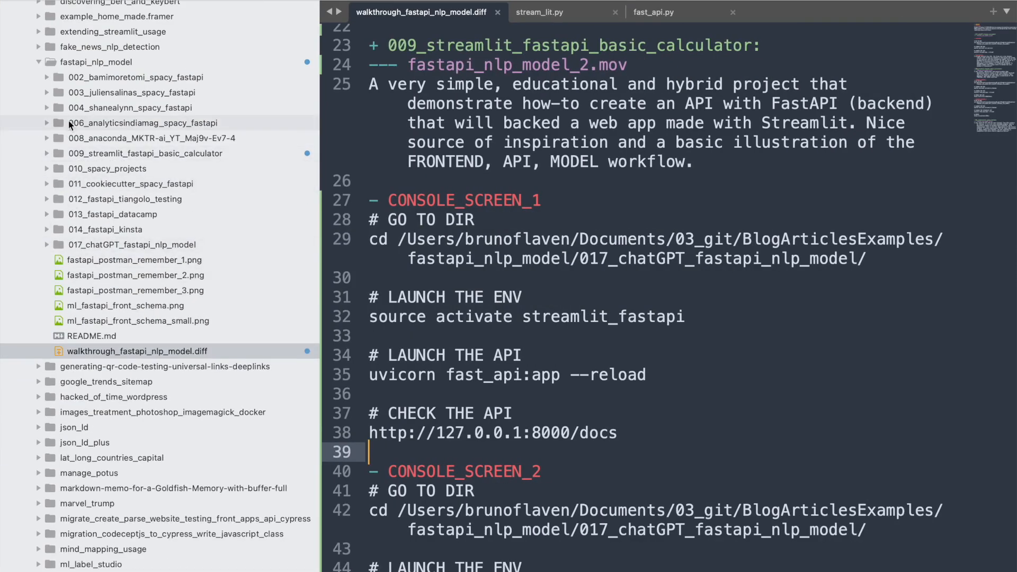
# Show 009_streamlit_fastapi_basic_calculator's README.md and select its Medium article URL
pyautogui.click(46, 152)
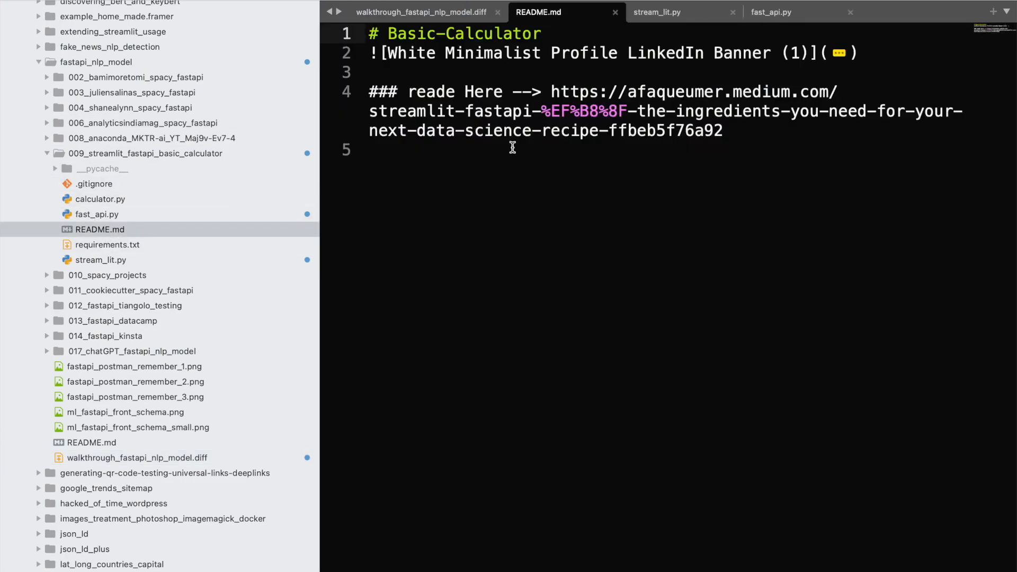
pyautogui.moveTo(550, 91); pyautogui.dragTo(721, 131)
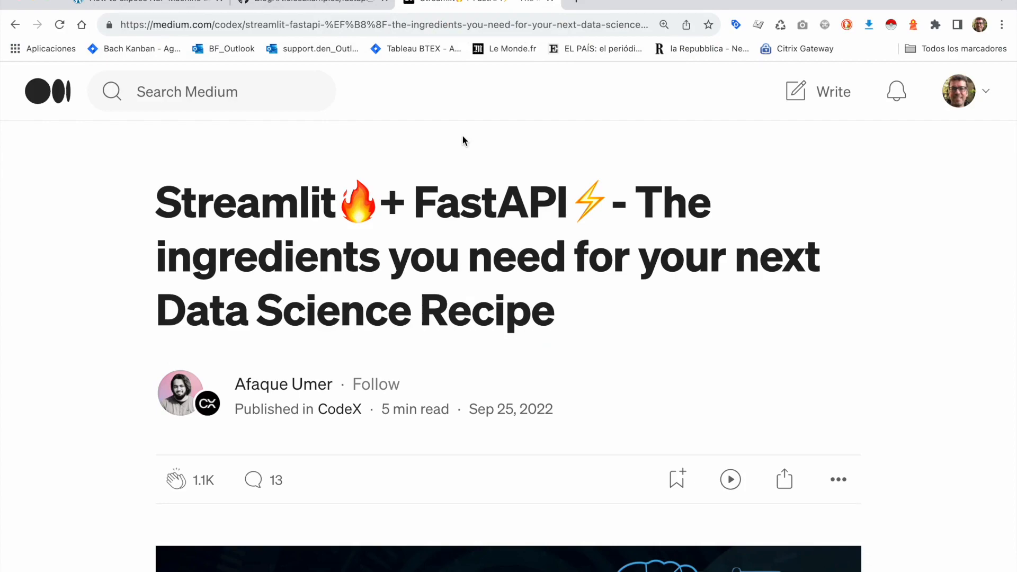
# Skim the Medium article past the Streamlit introduction down to the embedded demo video
pyautogui.scroll(-3)
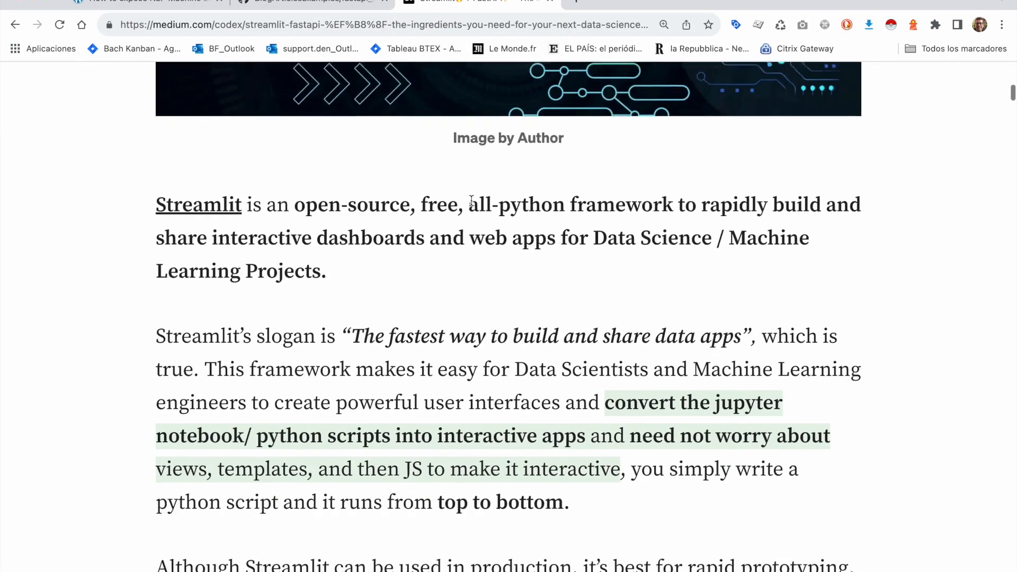
pyautogui.scroll(-3)
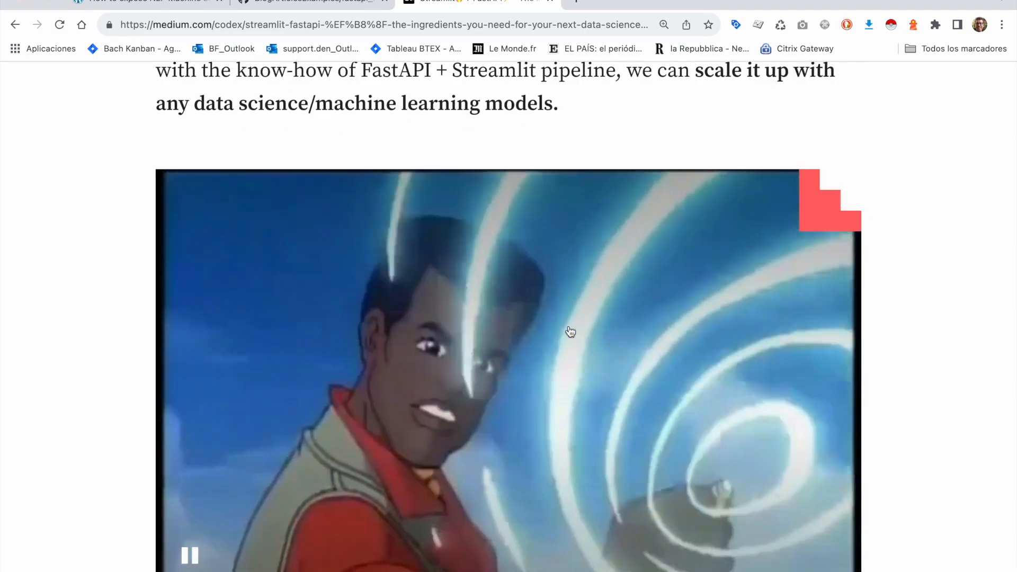
pyautogui.scroll(-3)
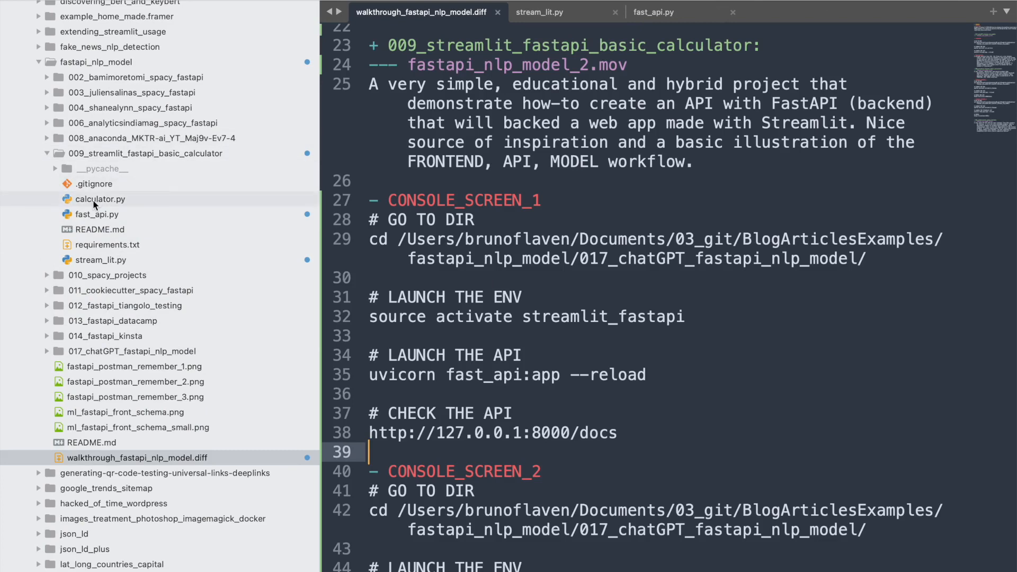
# Look at fast_api.py and the walkthrough diff, glance at Terminal, then bring up requirements.txt
pyautogui.click(653, 11)
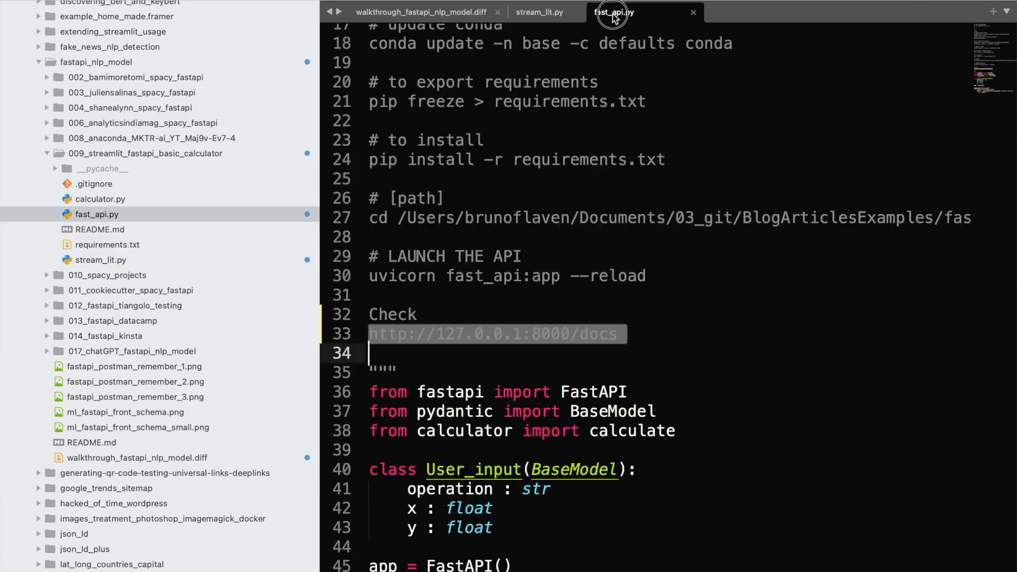
pyautogui.click(540, 12)
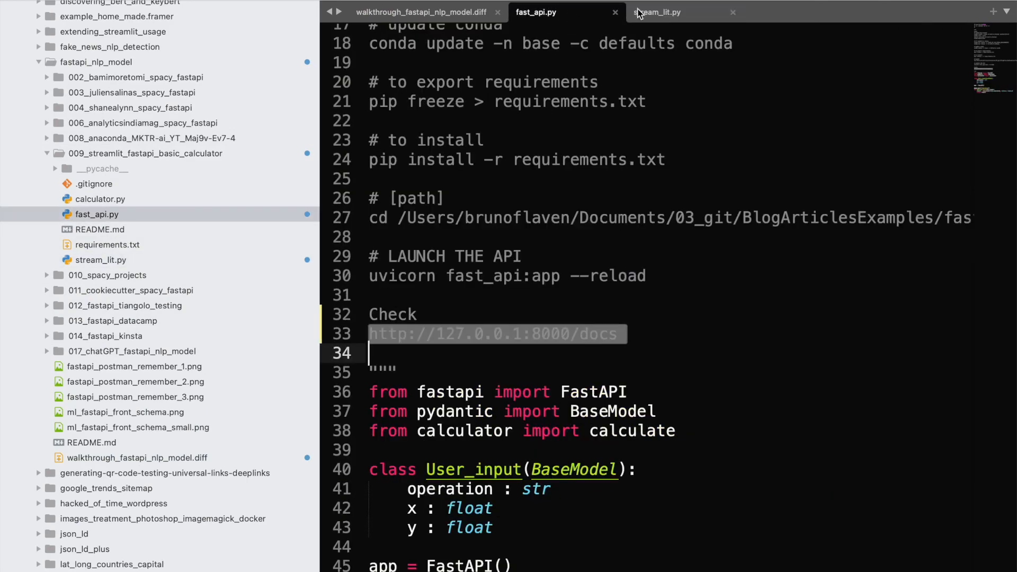
pyautogui.click(422, 12)
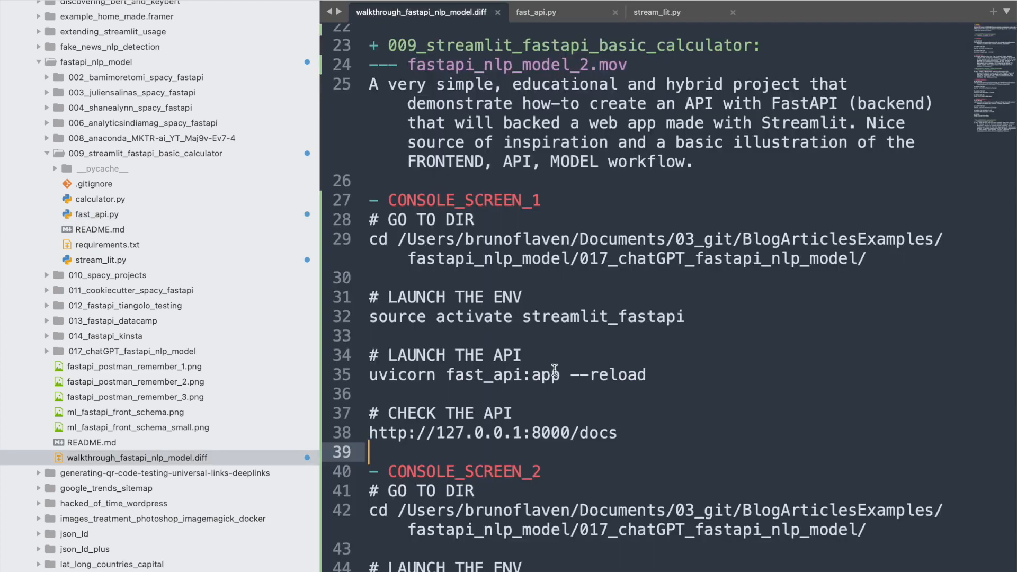
pyautogui.press('cmd+tab')
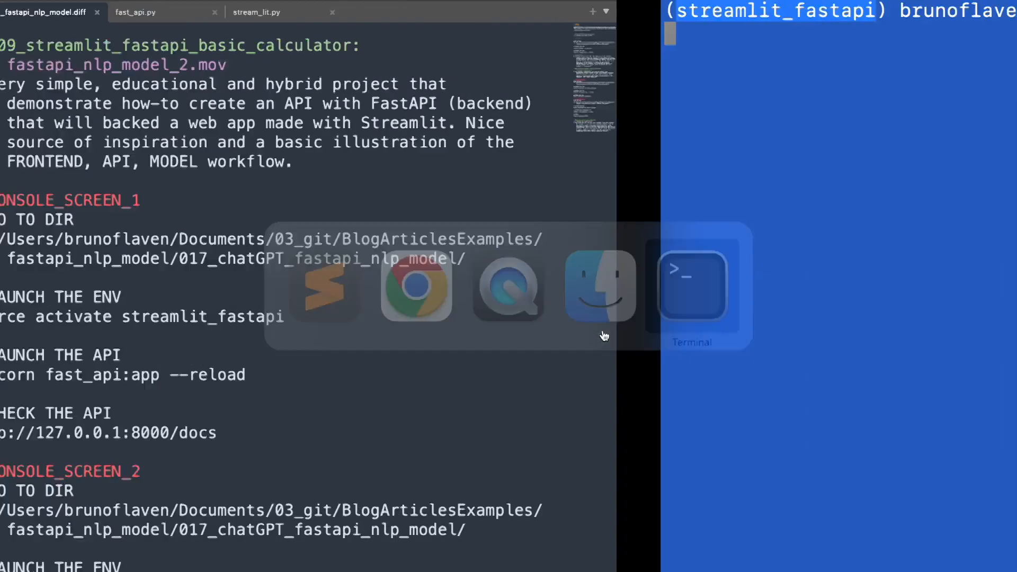
pyautogui.click(692, 287)
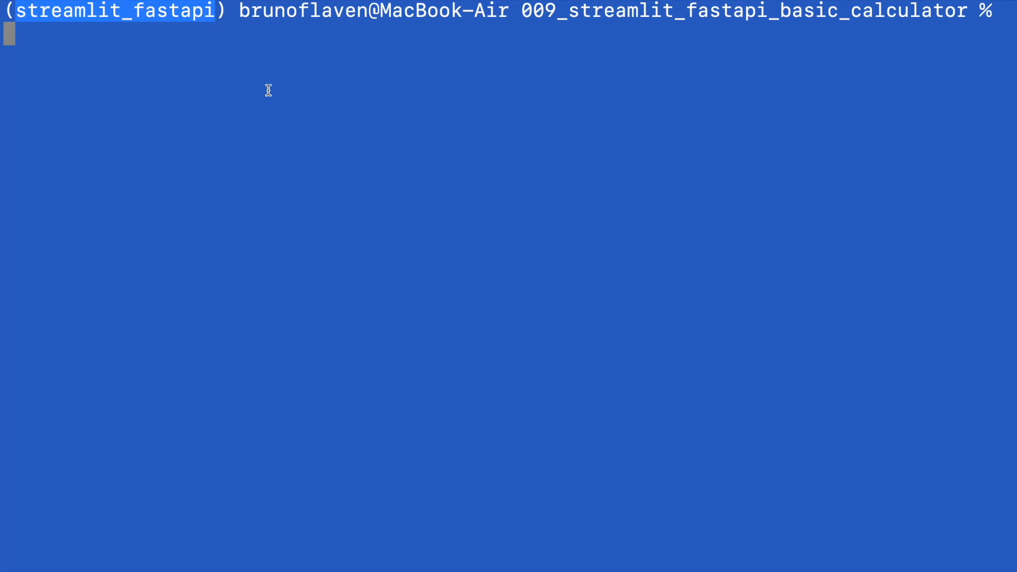
pyautogui.moveTo(228, 48)
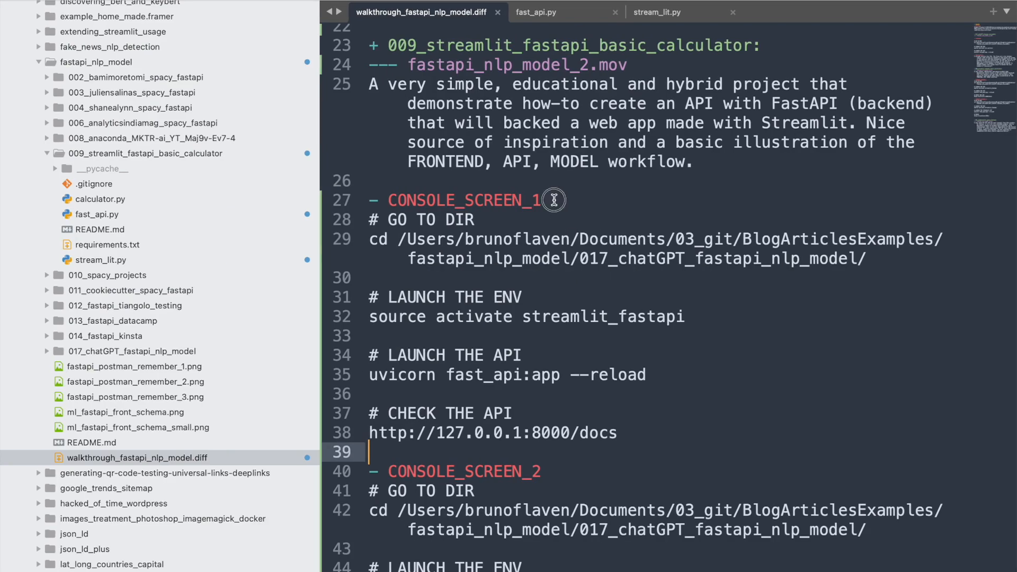
pyautogui.write('(bl')
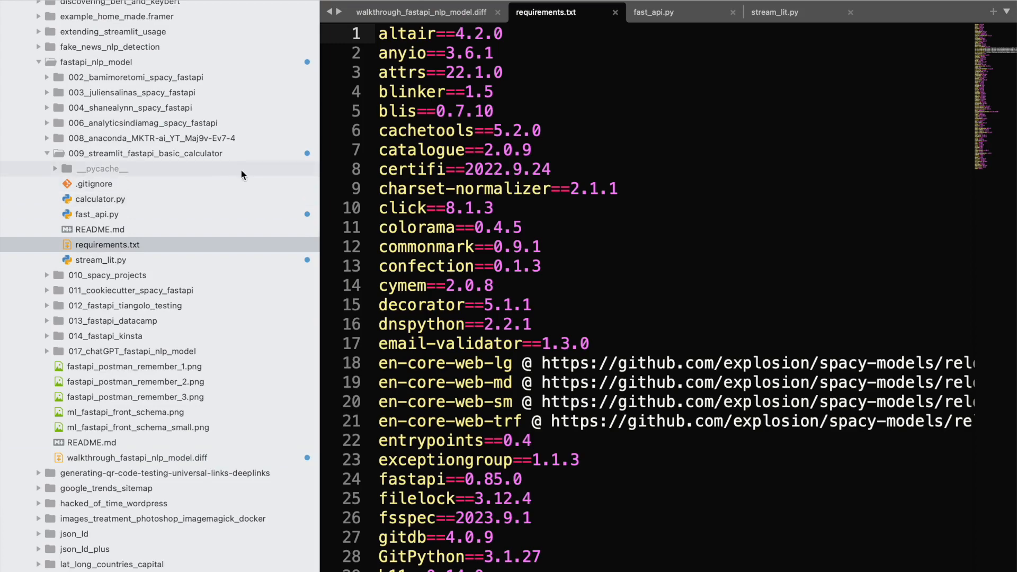
# From fast_api.py's setup notes, run the conda info command listing environments in Terminal
pyautogui.click(422, 12)
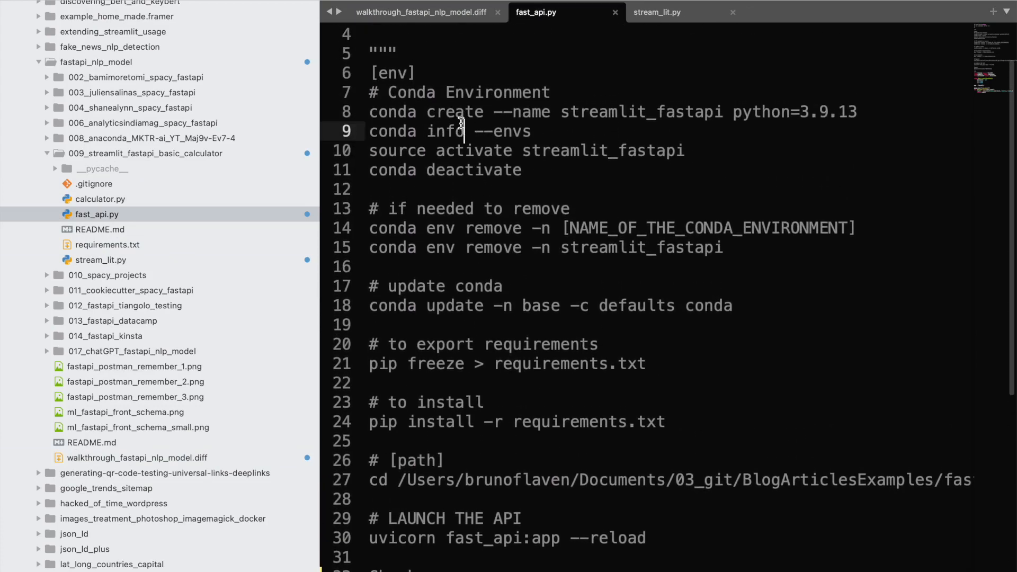
pyautogui.doubleClick(444, 170)
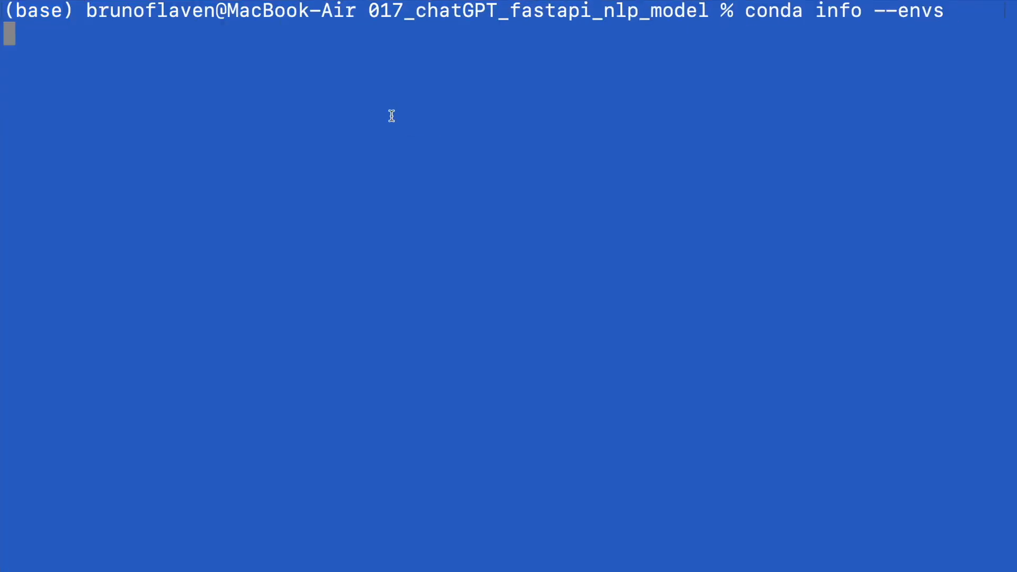
pyautogui.press('Return')
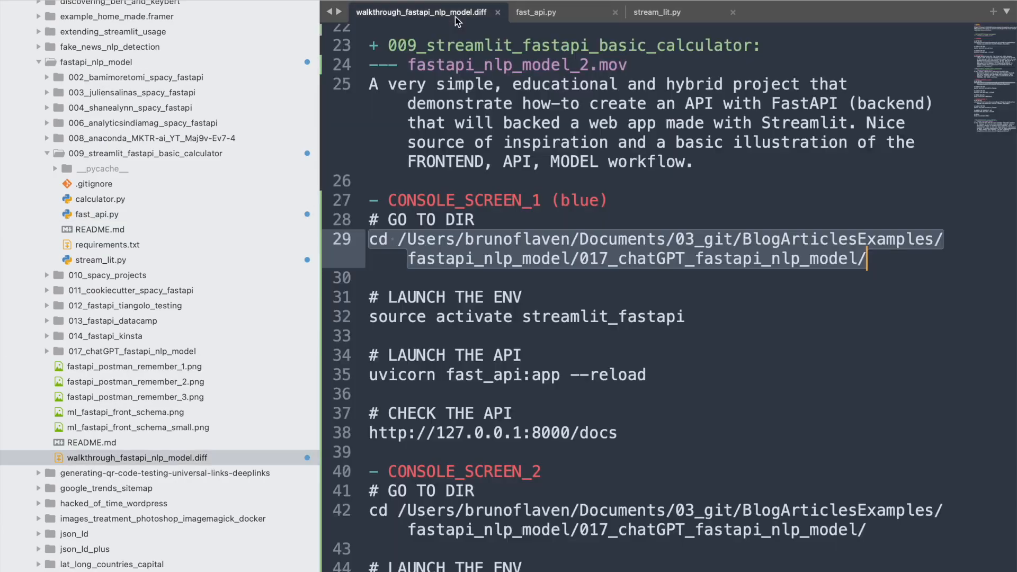
# Review the uvicorn launch command in fast_api.py and edit the module name with '_main'
pyautogui.click(536, 11)
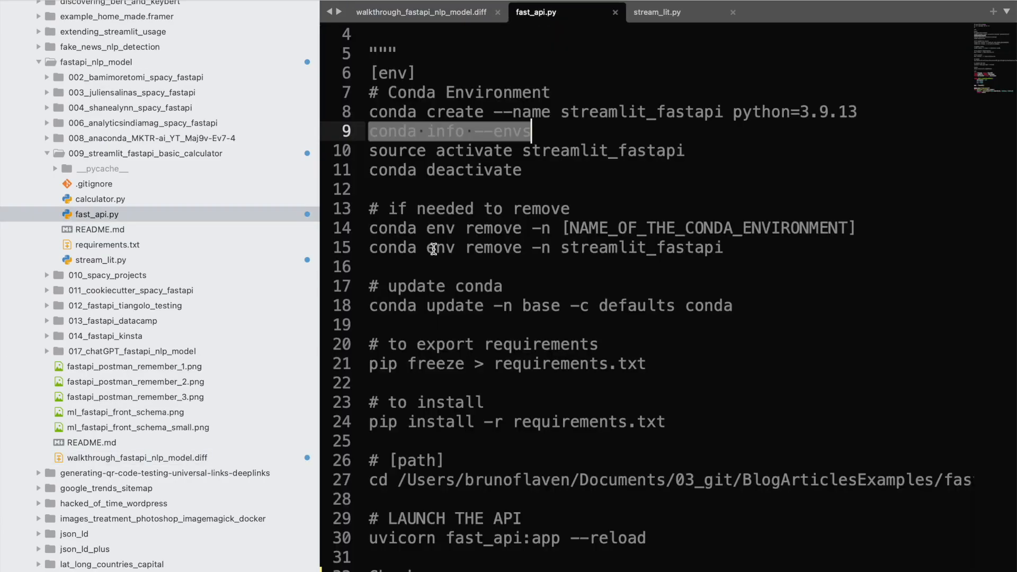
pyautogui.scroll(-3)
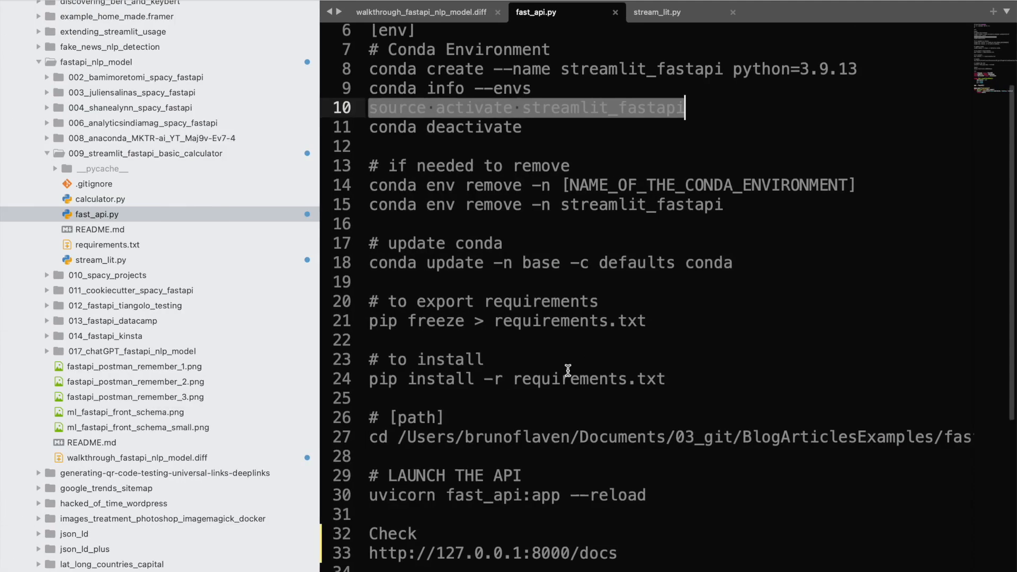
pyautogui.scroll(-3)
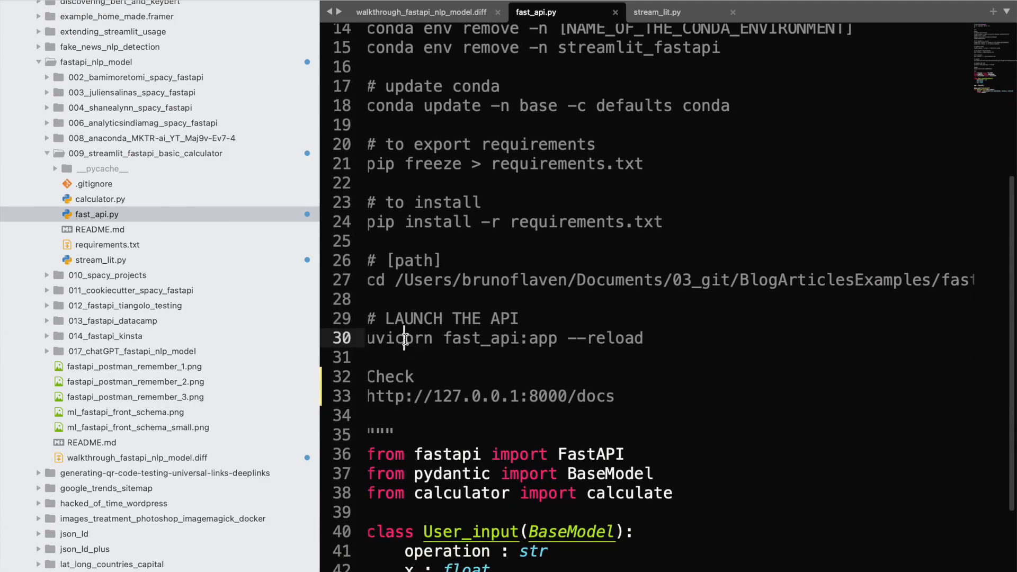
pyautogui.tripleClick(506, 338)
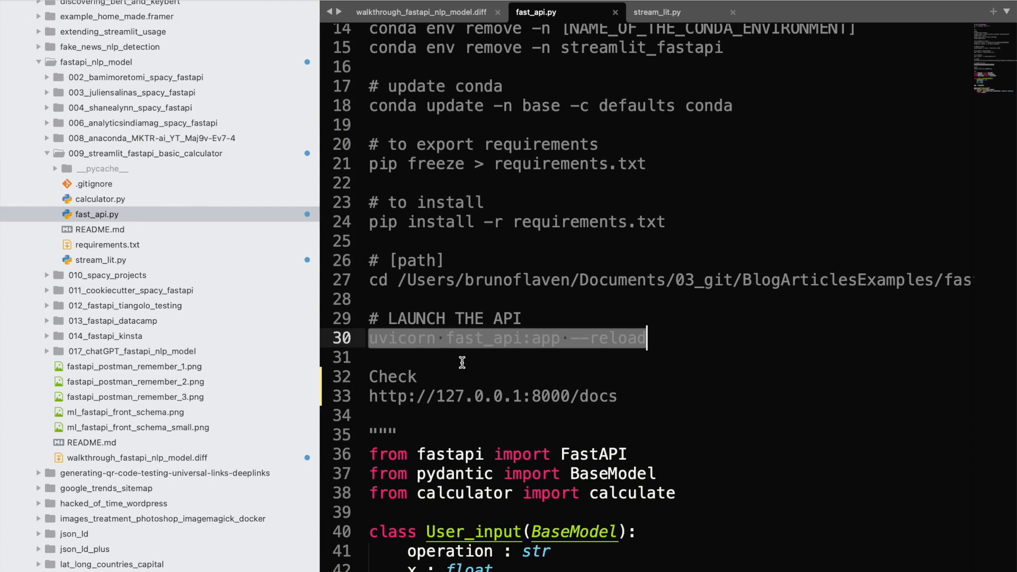
pyautogui.moveTo(510, 67)
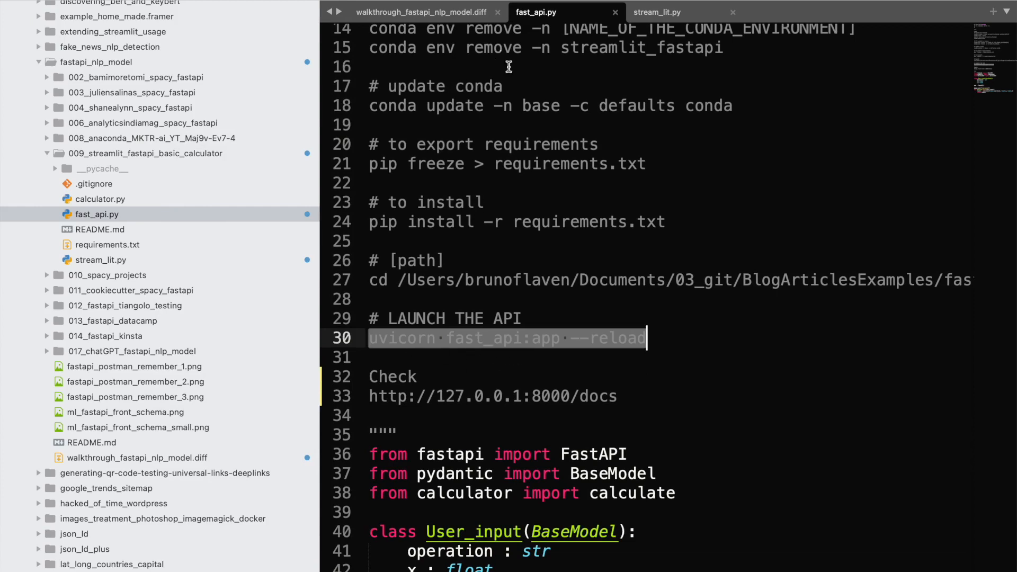
pyautogui.doubleClick(483, 338)
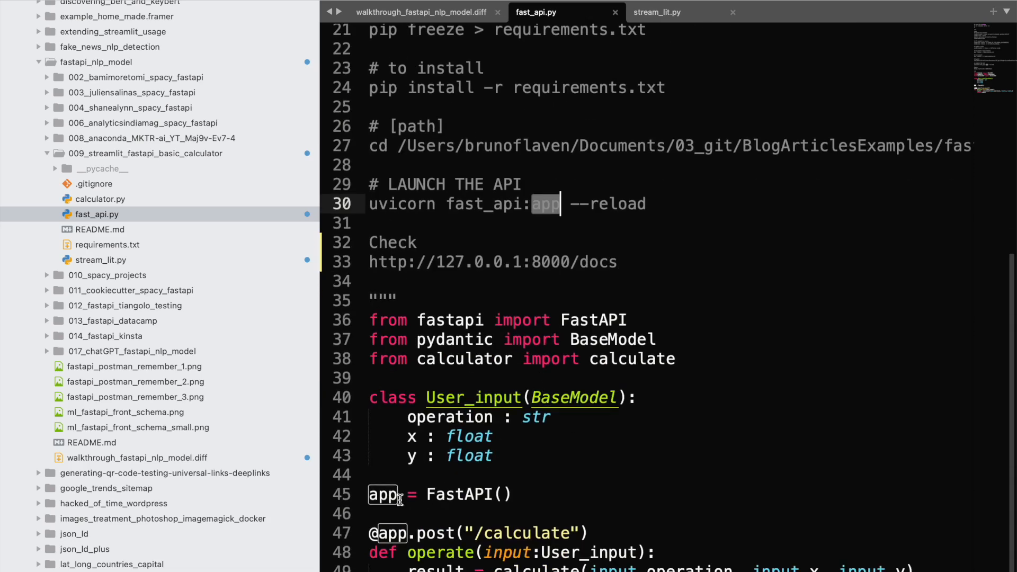
pyautogui.click(384, 494)
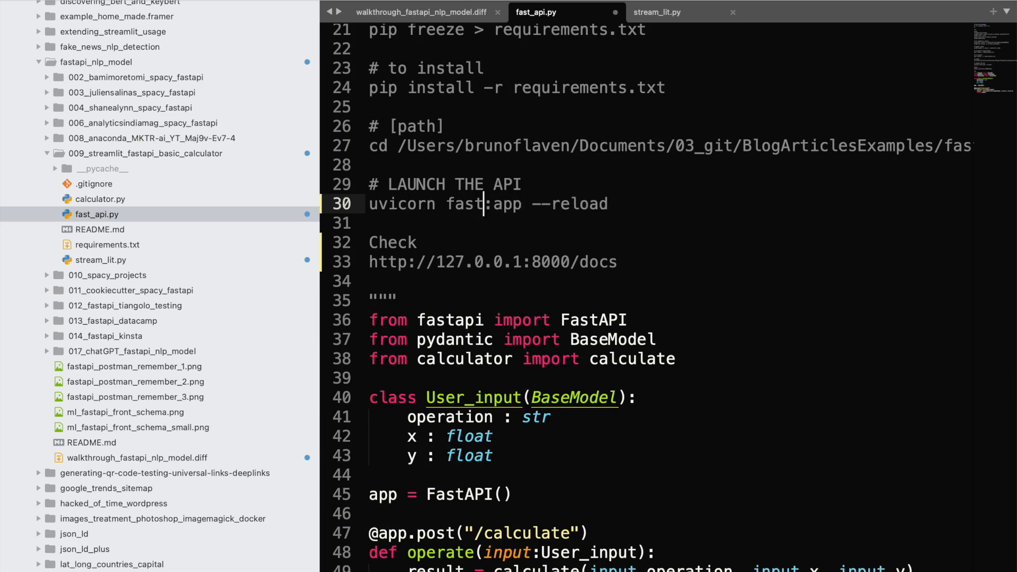
pyautogui.write('_main')
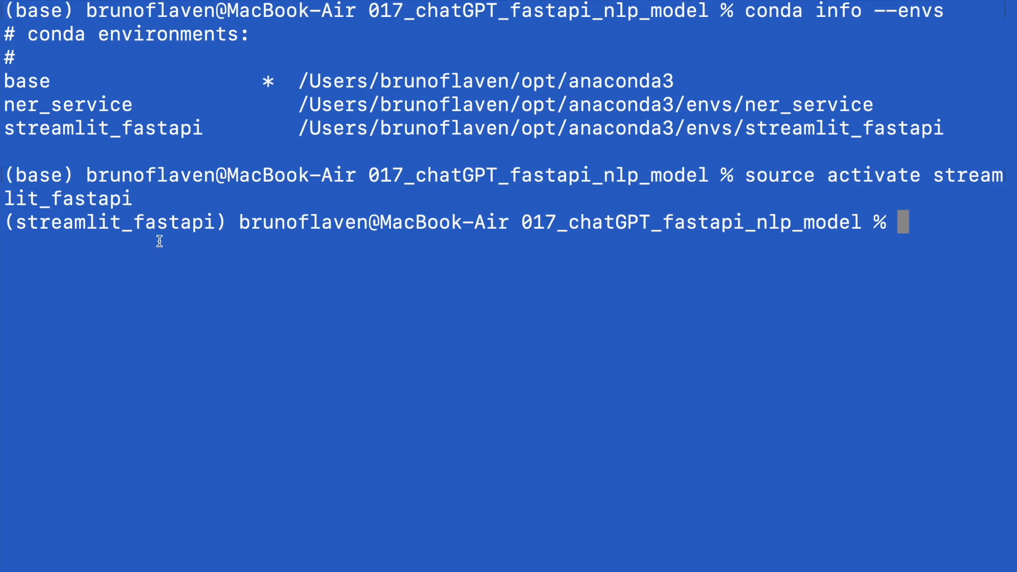
# Run 'uvicorn fast_api:app --reload'; it fails to import fast_api, then check the docs URL in Chrome
pyautogui.write('uvicorn fast_api:app --reload')
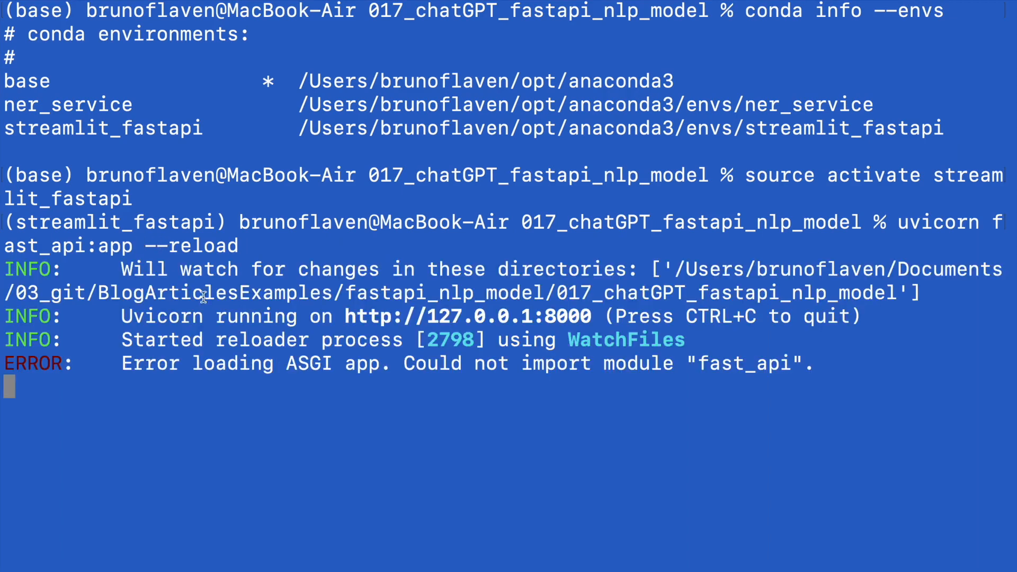
pyautogui.doubleClick(367, 317)
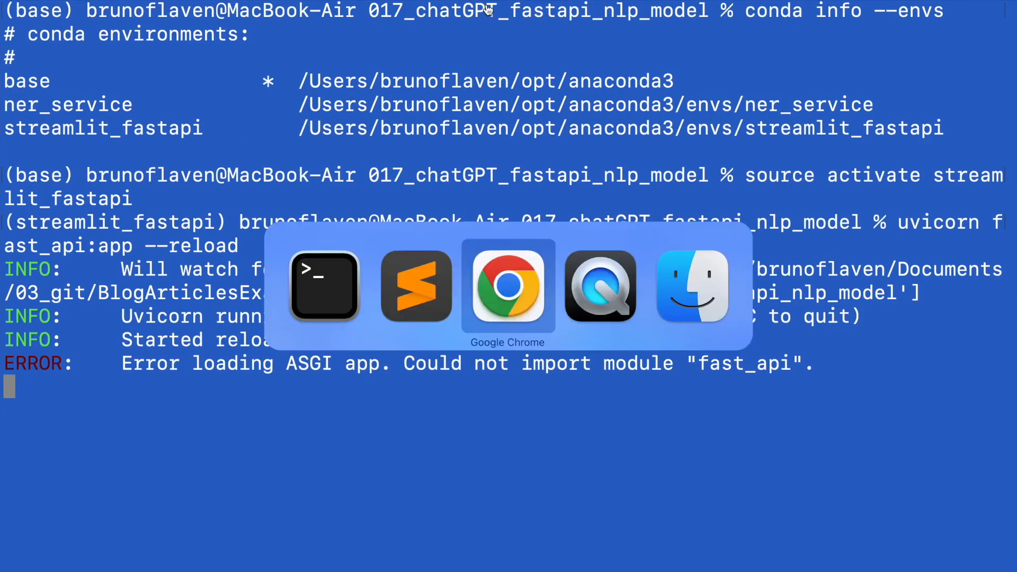
pyautogui.click(507, 285)
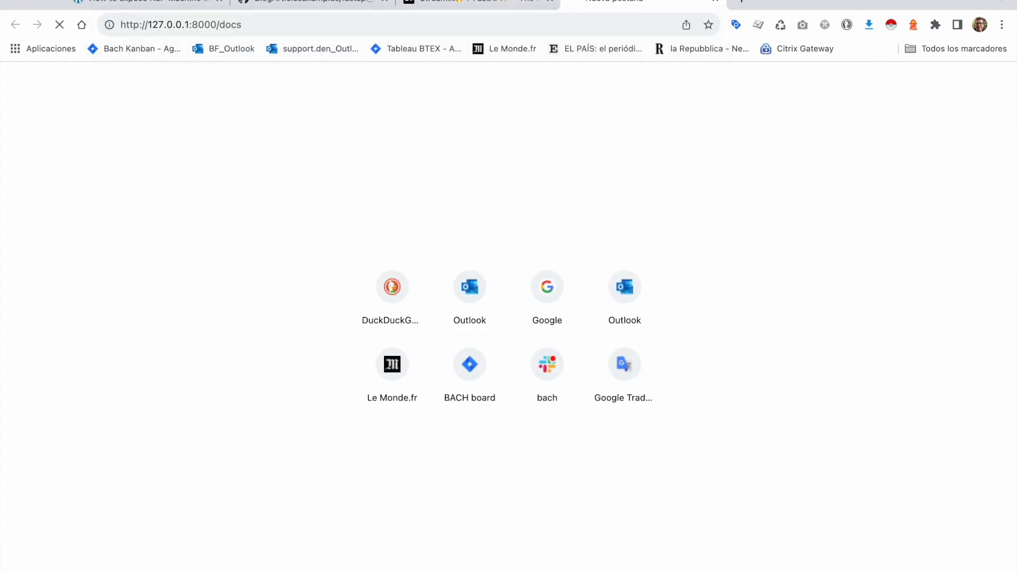
pyautogui.moveTo(530, 17)
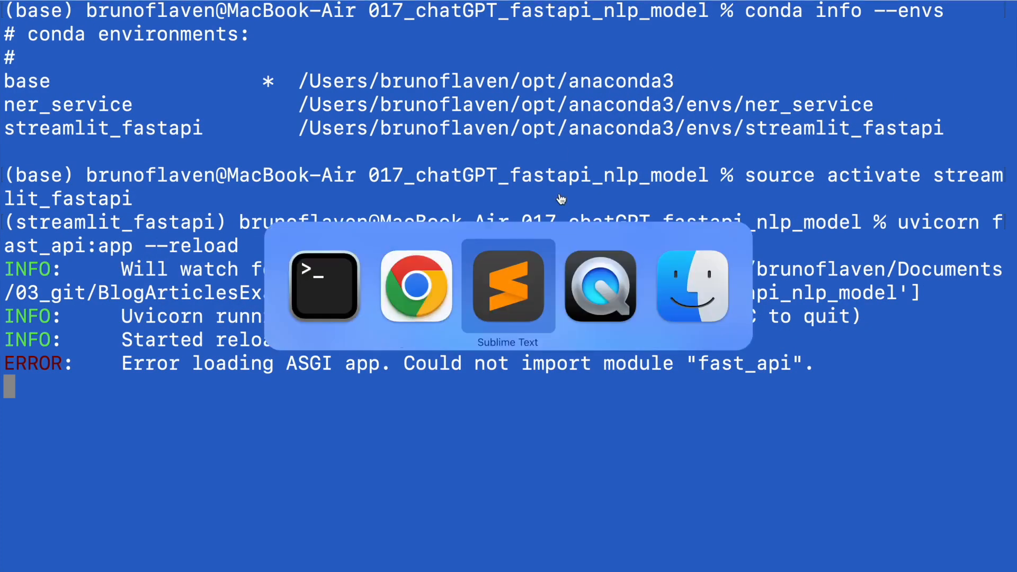
pyautogui.click(508, 287)
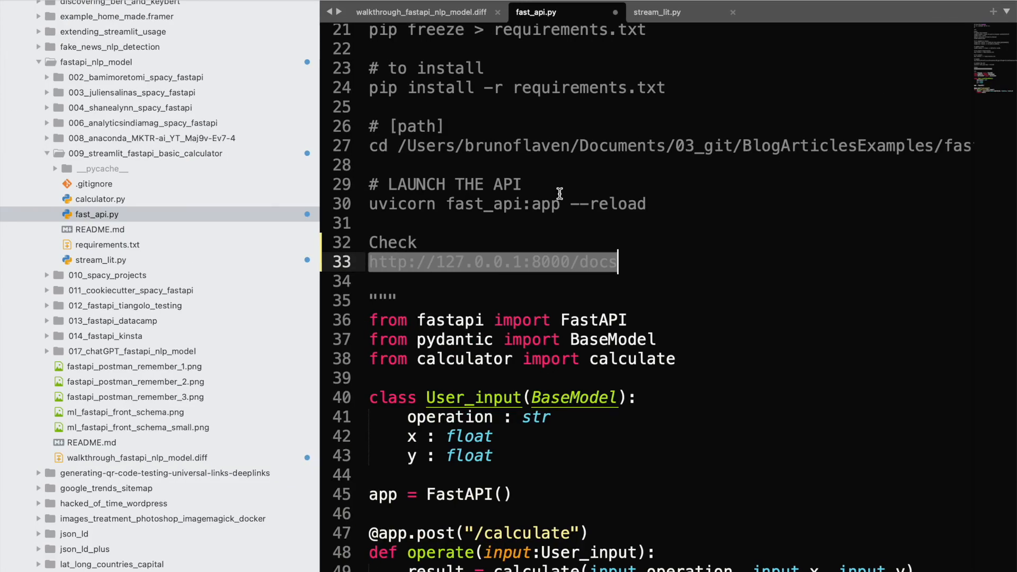
pyautogui.moveTo(579, 276)
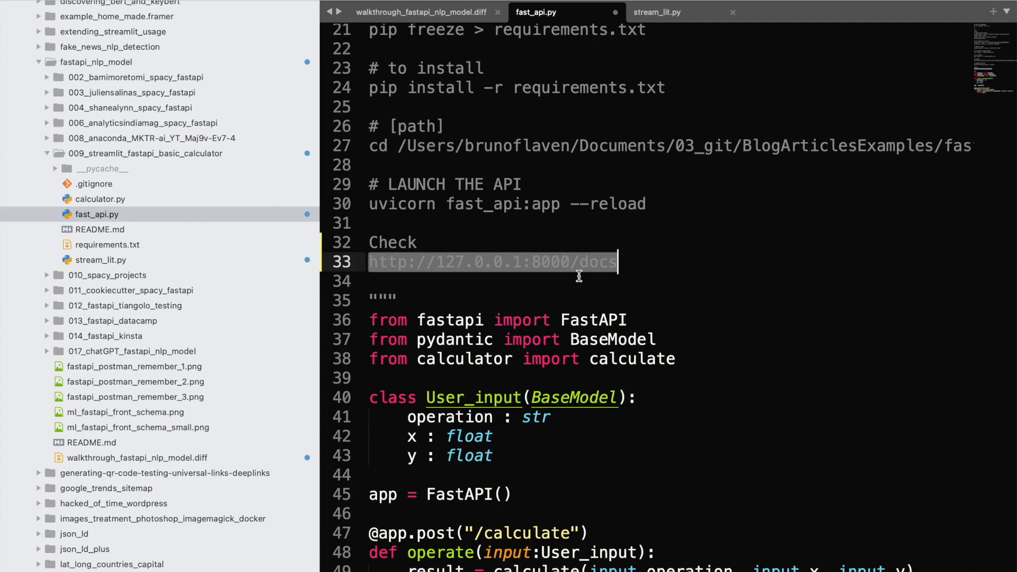
pyautogui.moveTo(577, 269)
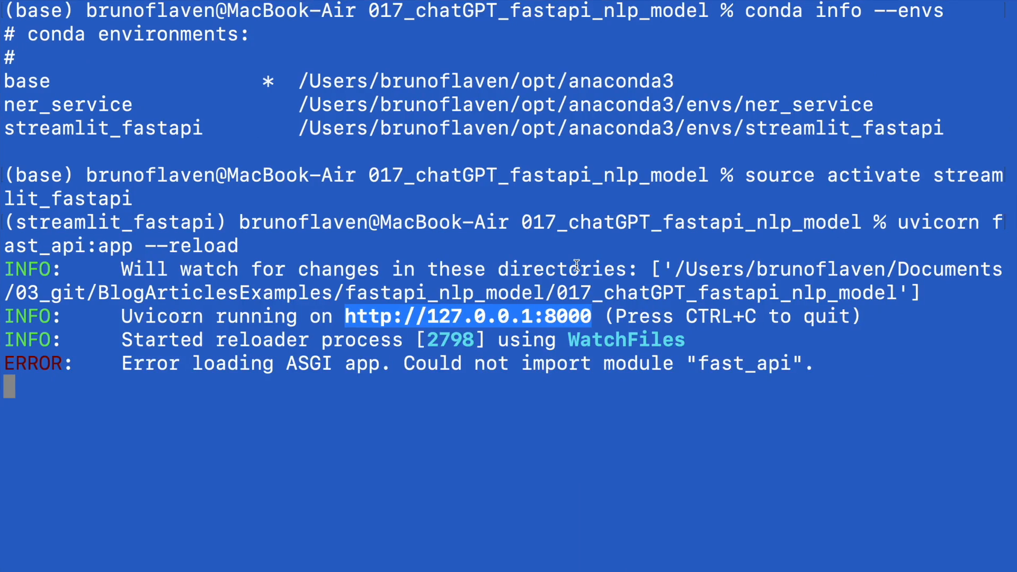
# Stop the server, list the 009_streamlit_fastapi_basic_calculator folder and relaunch uvicorn fast_api:app --reload there
pyautogui.press('ctrl+c')
pyautogui.write('cd /Users/brunoflaven/Documents/03_git/BlogArticlesExamples/fastapi_nlp_model/009_streamlit_fastapi_basic_calculator/')
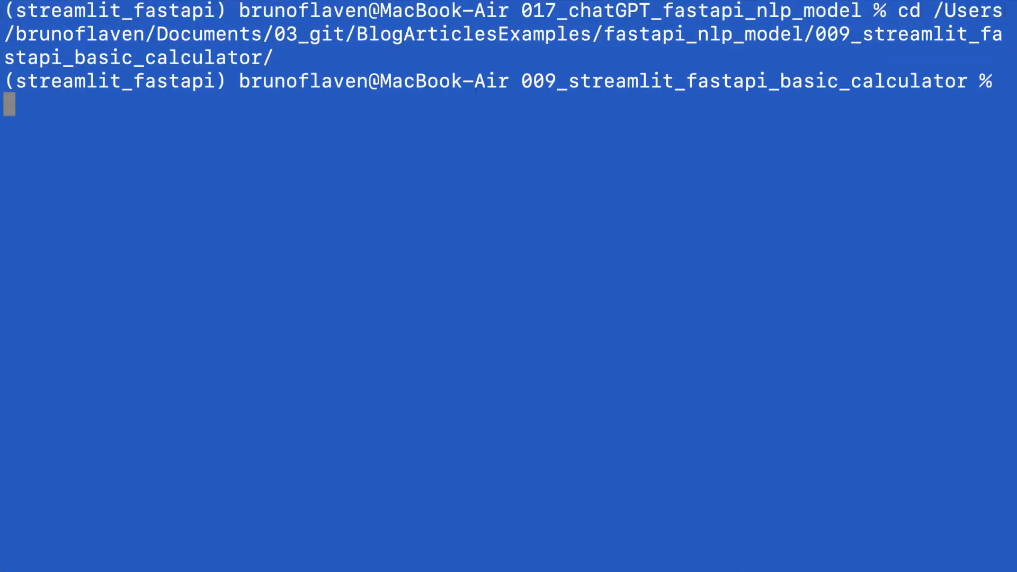
pyautogui.write('ls -l')
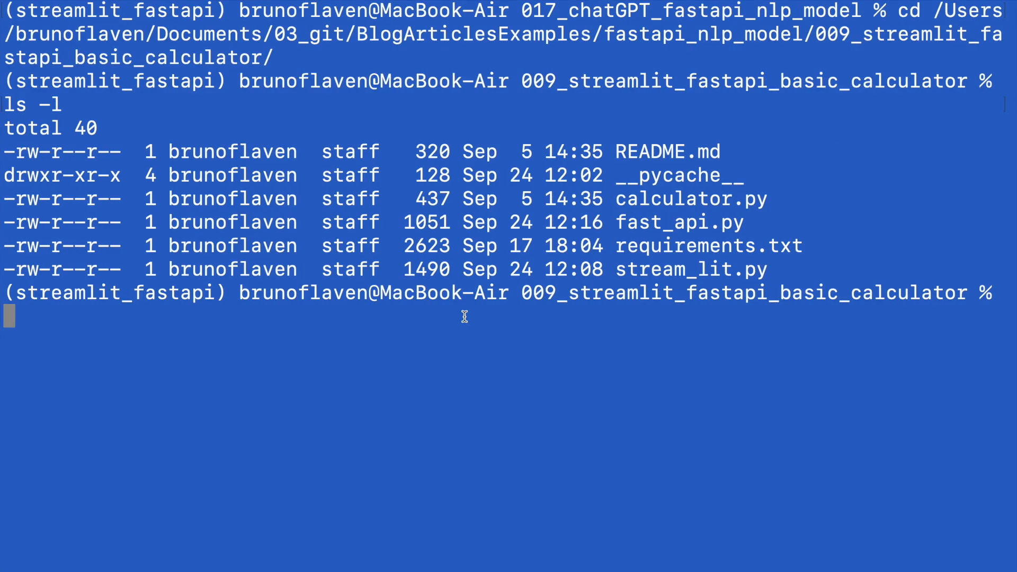
pyautogui.write('uvicorn fast_api:app --reload')
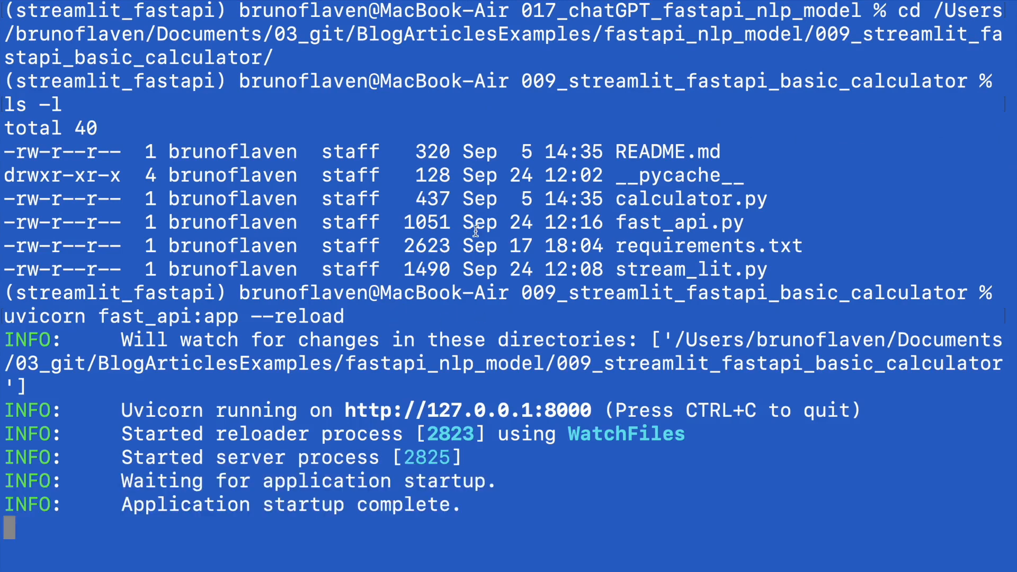
pyautogui.press('cmd+tab')
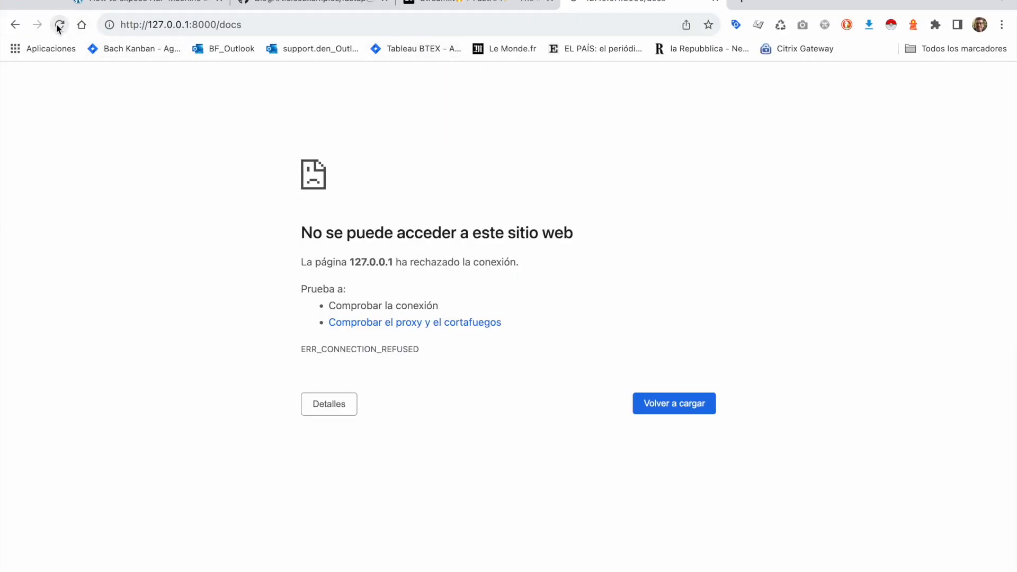
# Reload 127.0.0.1:8000/docs, glance at the Medium tab and stream_lit.py, and return to the Swagger page
pyautogui.click(59, 24)
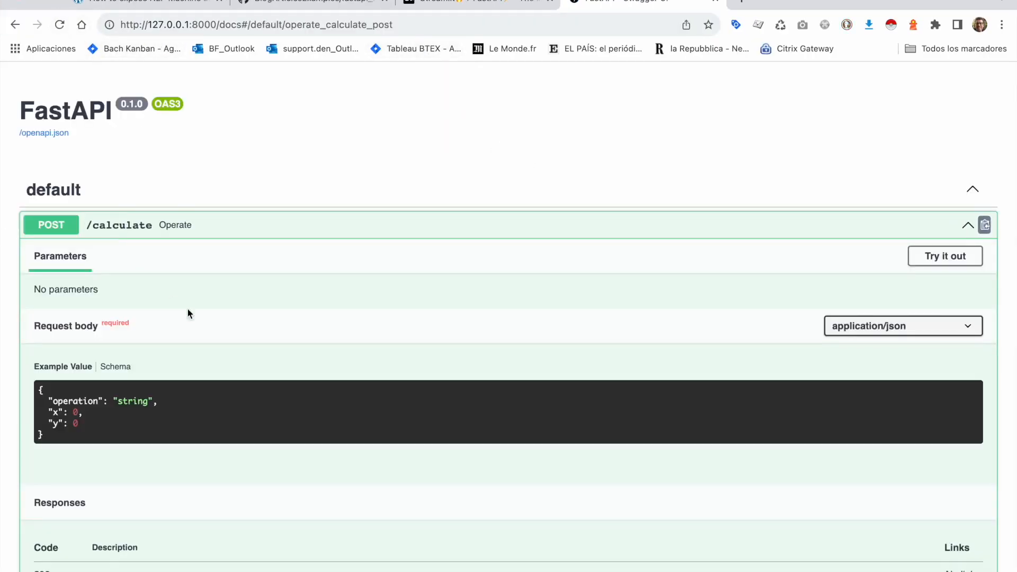
pyautogui.click(461, 3)
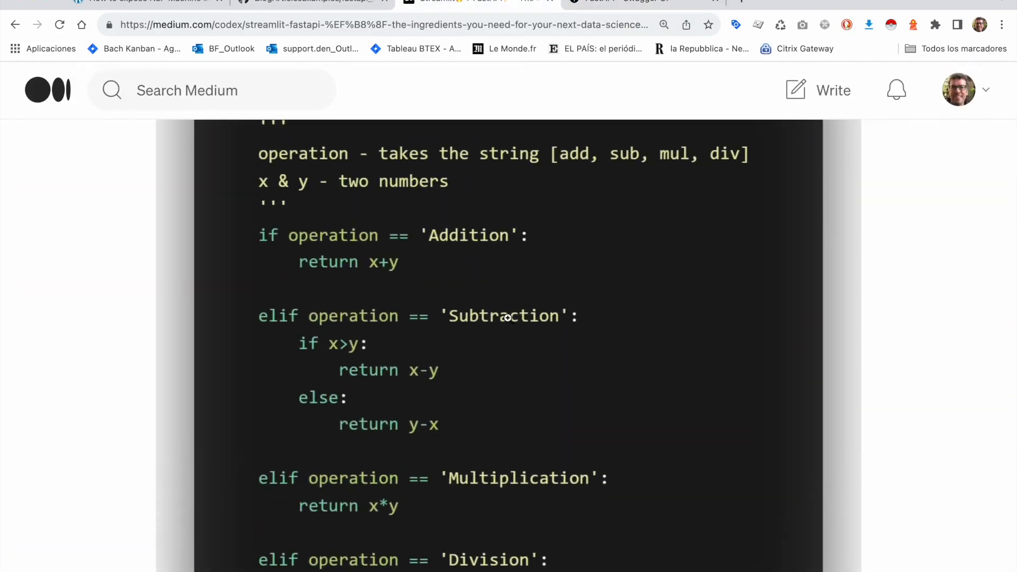
pyautogui.press('Cmd+Tab')
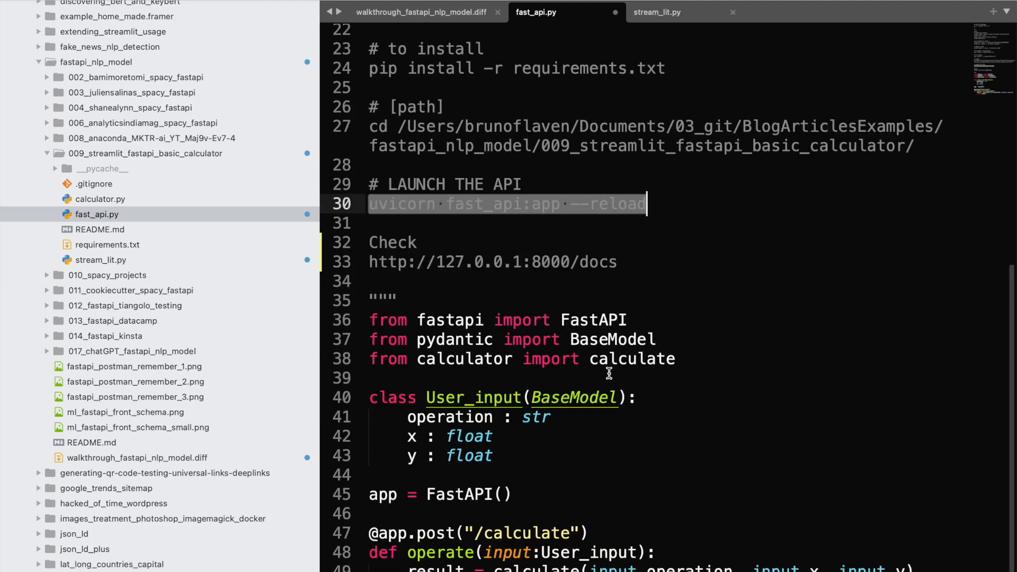
pyautogui.click(657, 11)
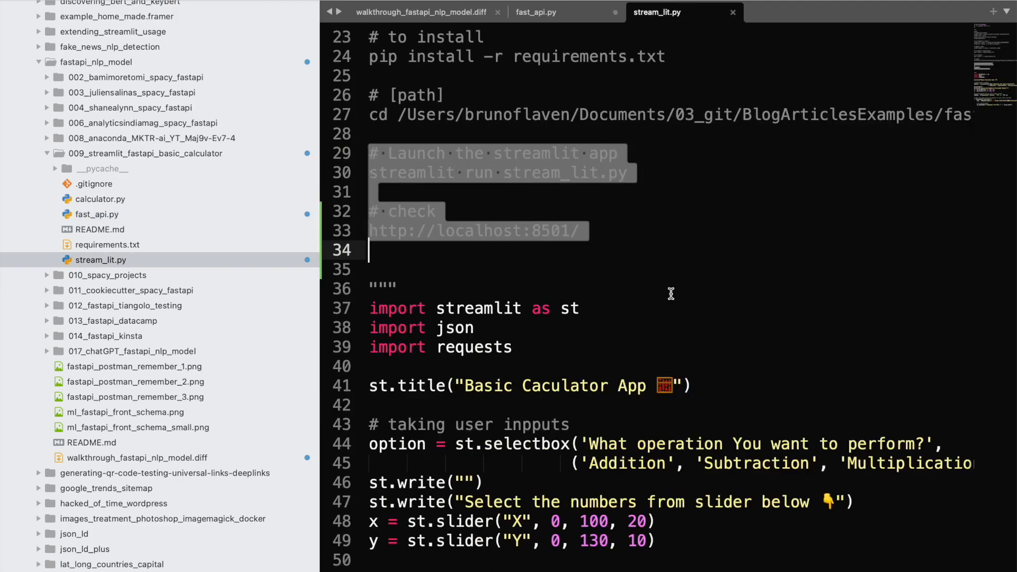
pyautogui.scroll(-3)
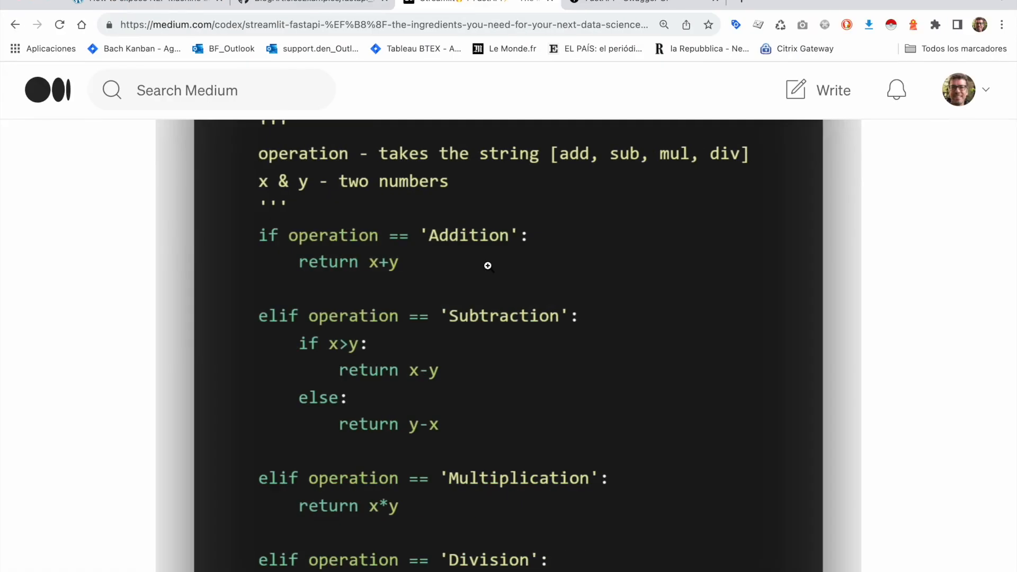
pyautogui.click(623, 1)
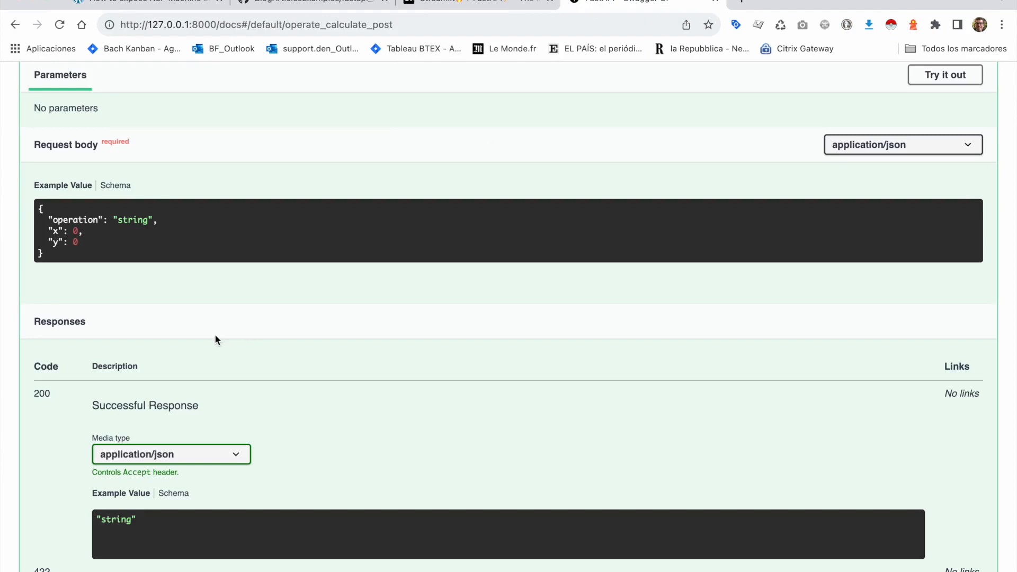
# In Try it out, set the request body to Subtraction with x 12 and y 6 and execute it
pyautogui.click(944, 74)
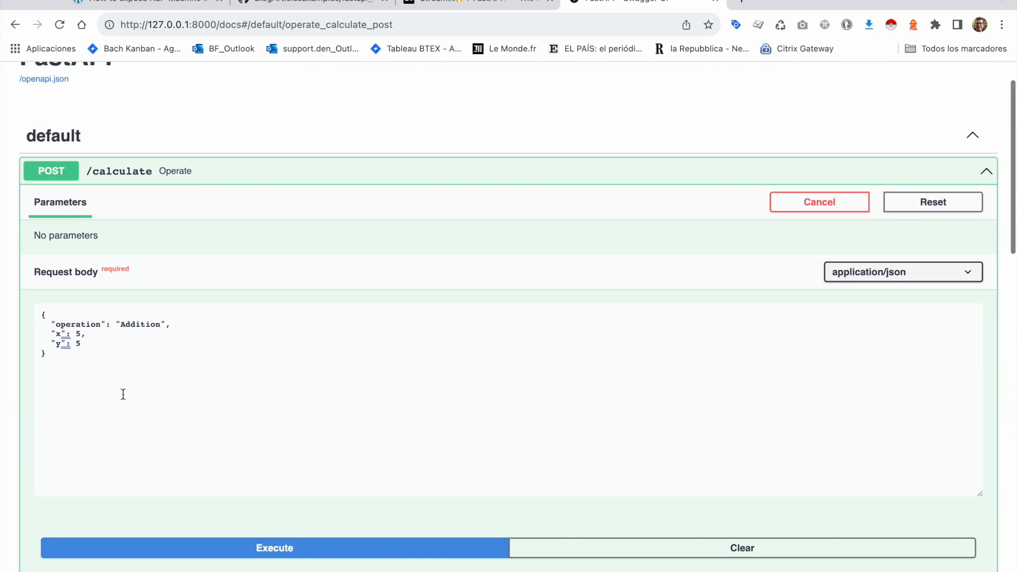
pyautogui.moveTo(541, 311)
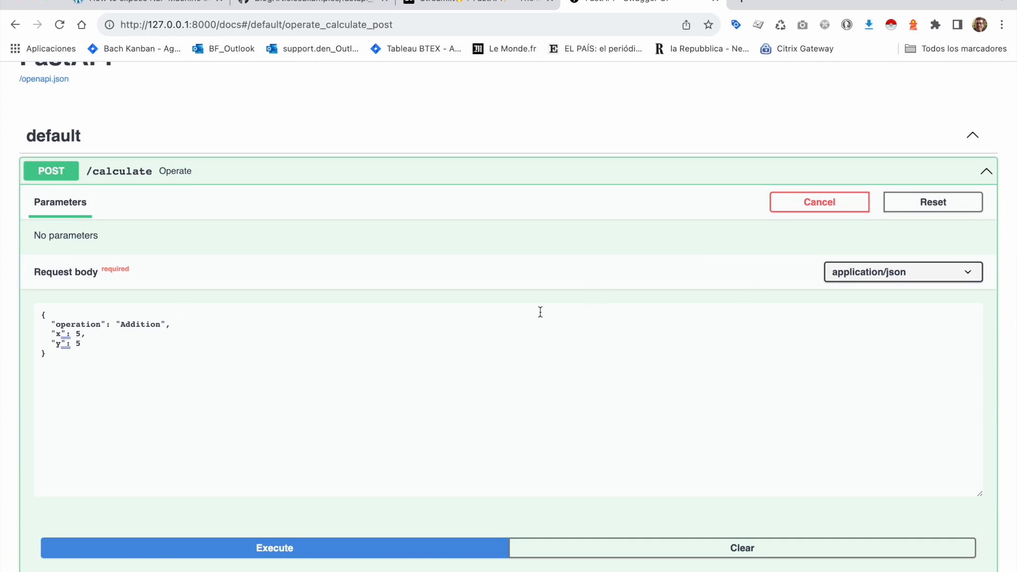
pyautogui.click(932, 201)
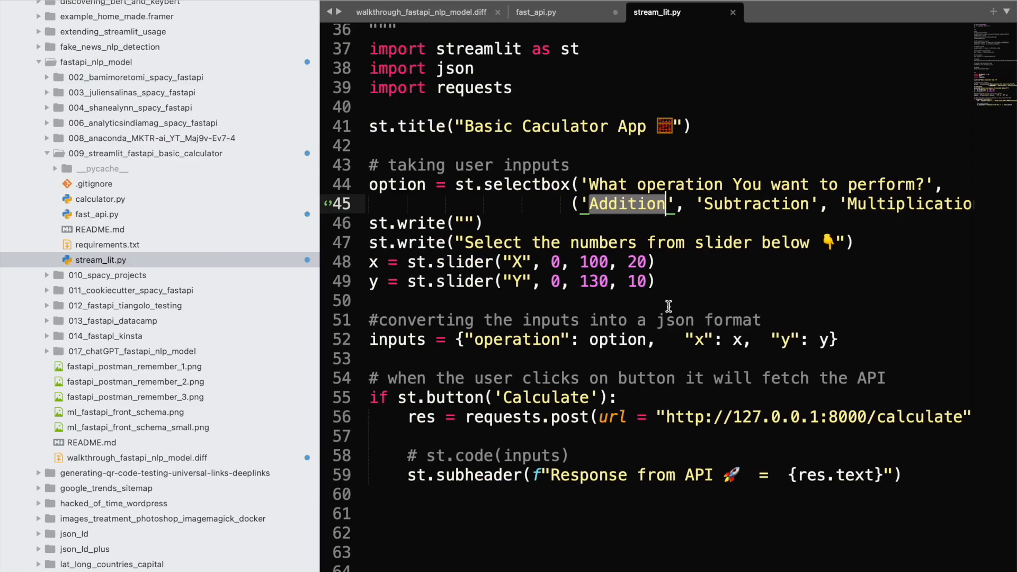
pyautogui.doubleClick(755, 203)
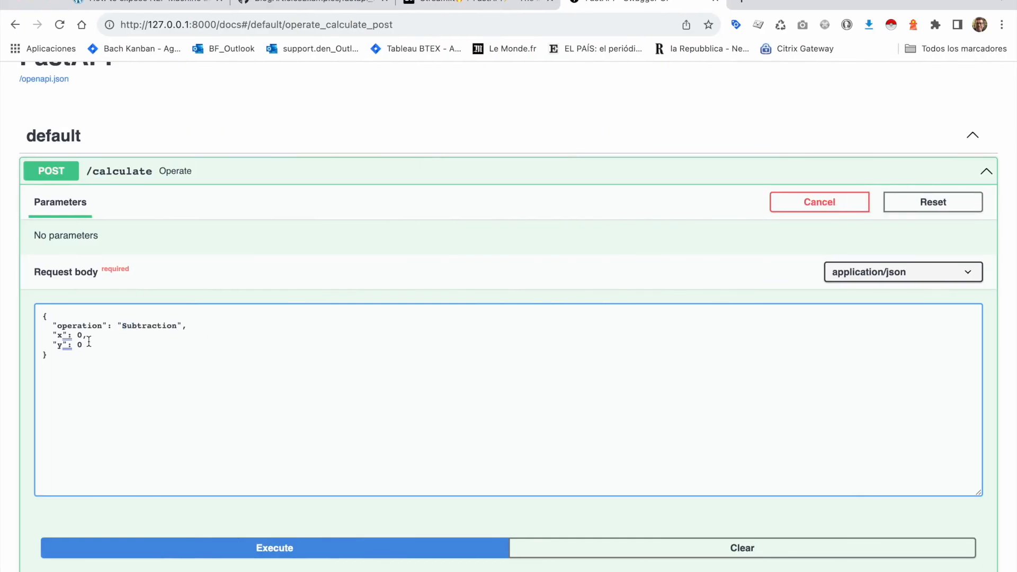
pyautogui.write('12')
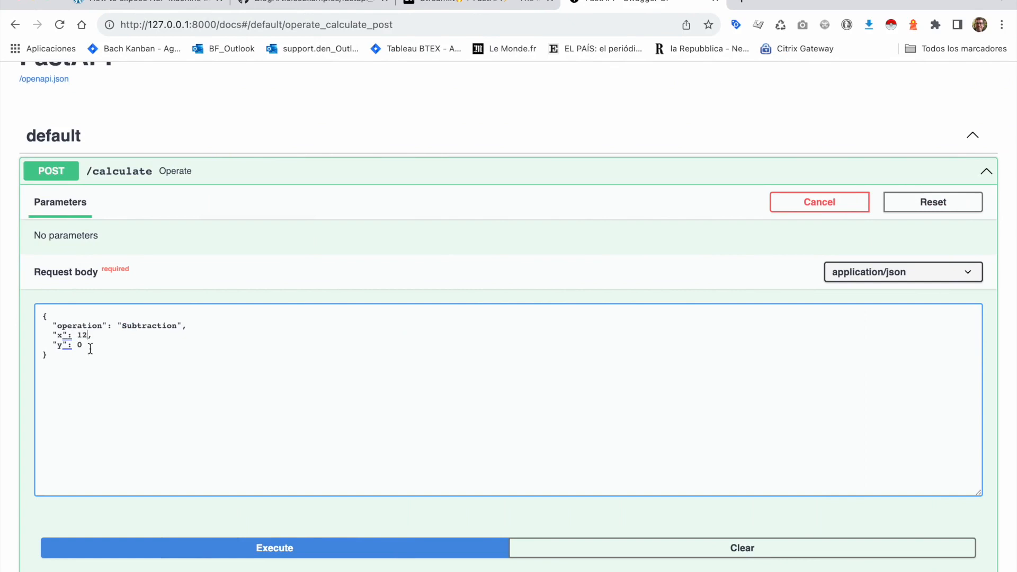
pyautogui.press('Backspace')
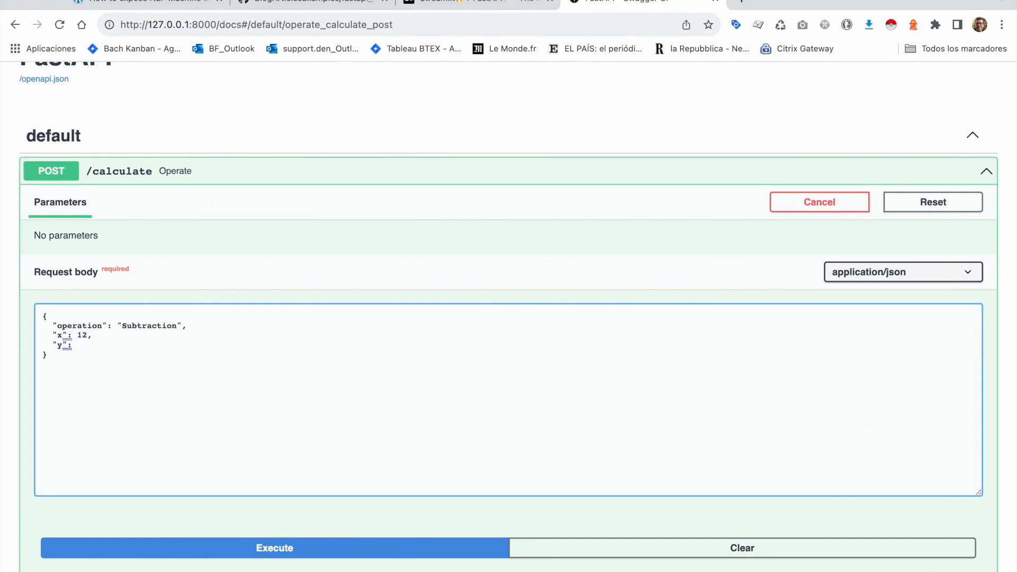
pyautogui.write('6')
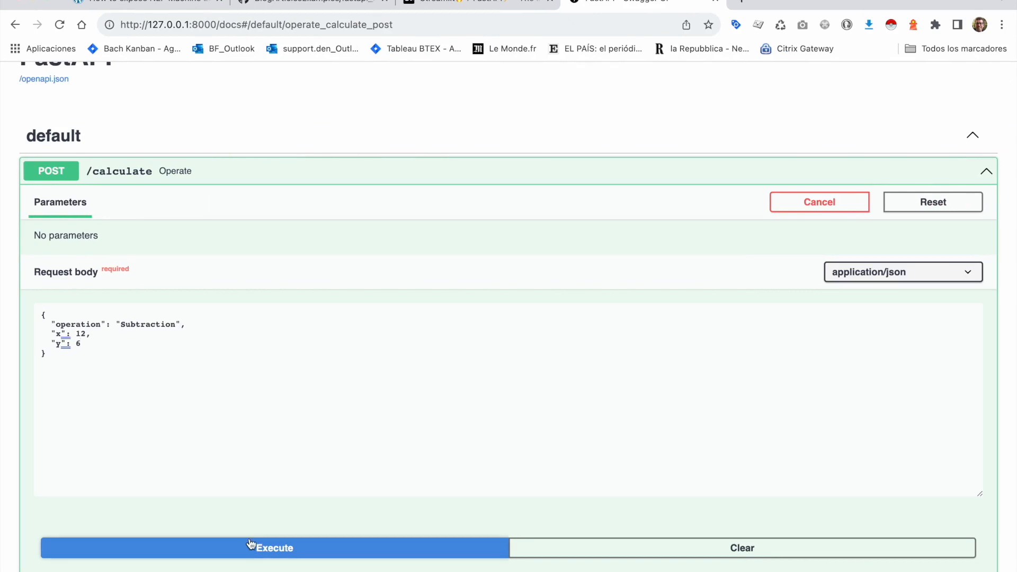
pyautogui.click(273, 548)
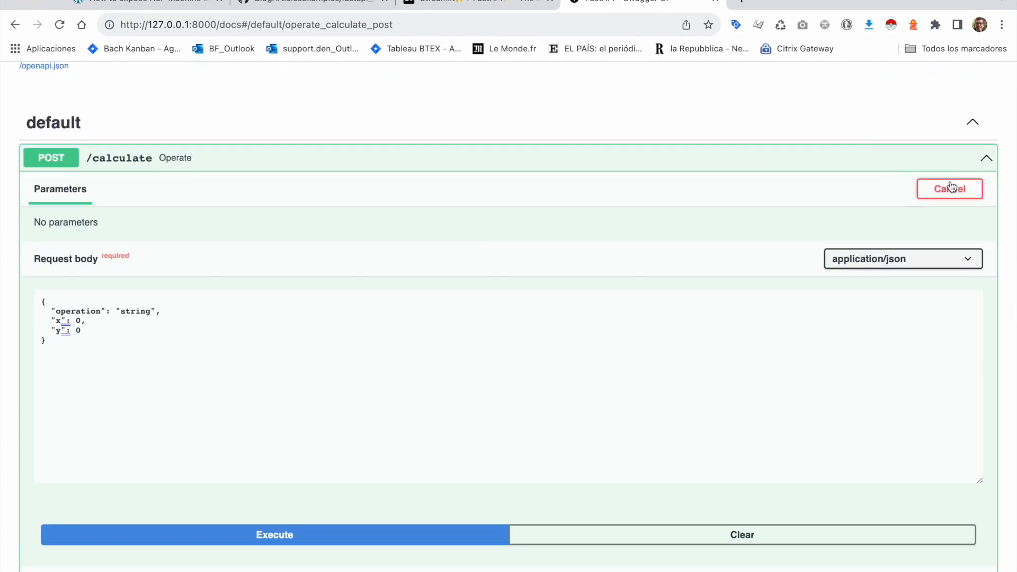
# Change the address from /docs to /redoc and view the Operate request schema
pyautogui.click(253, 24)
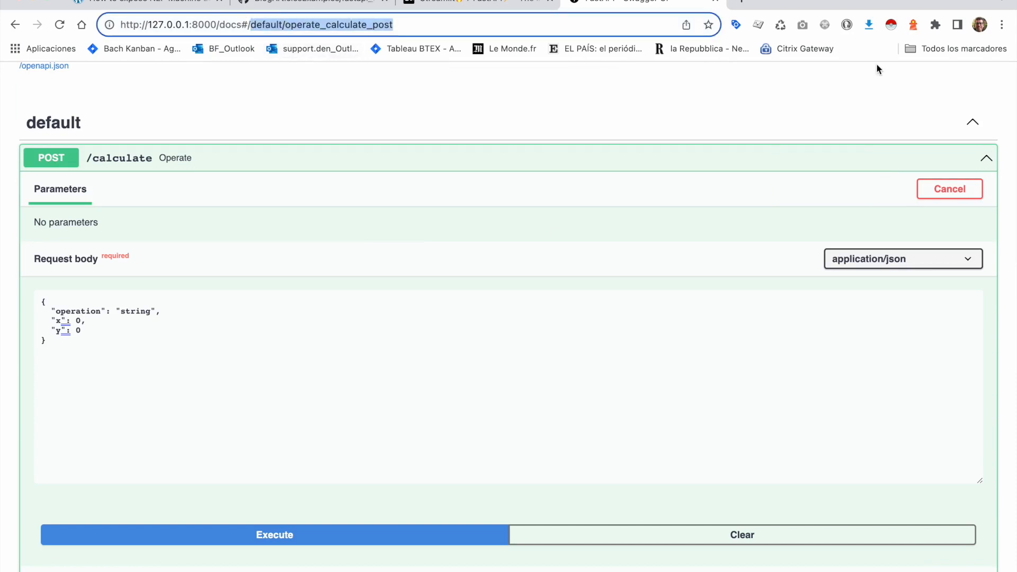
pyautogui.click(260, 25)
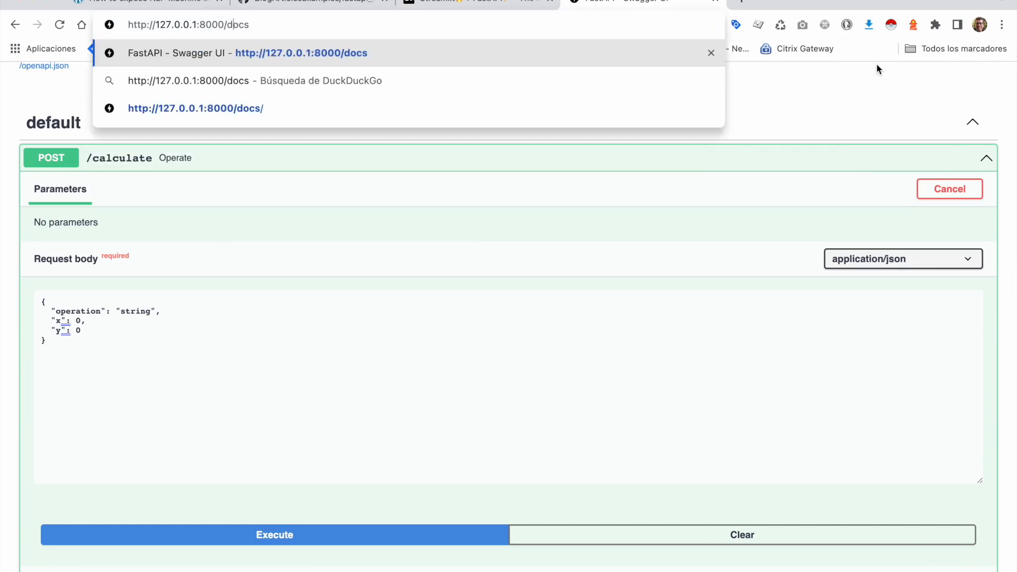
pyautogui.write('redocs')
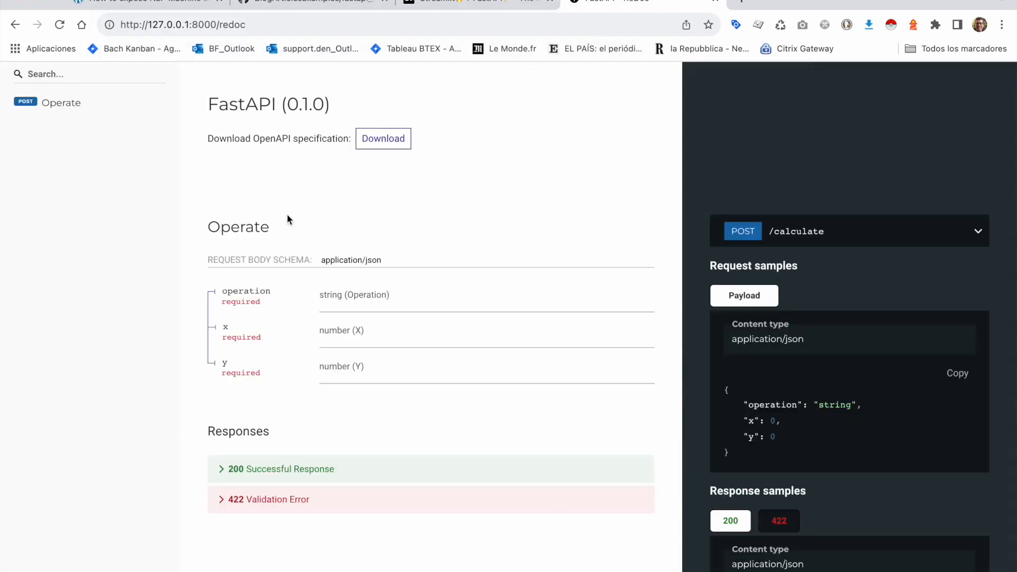
pyautogui.moveTo(180, 211)
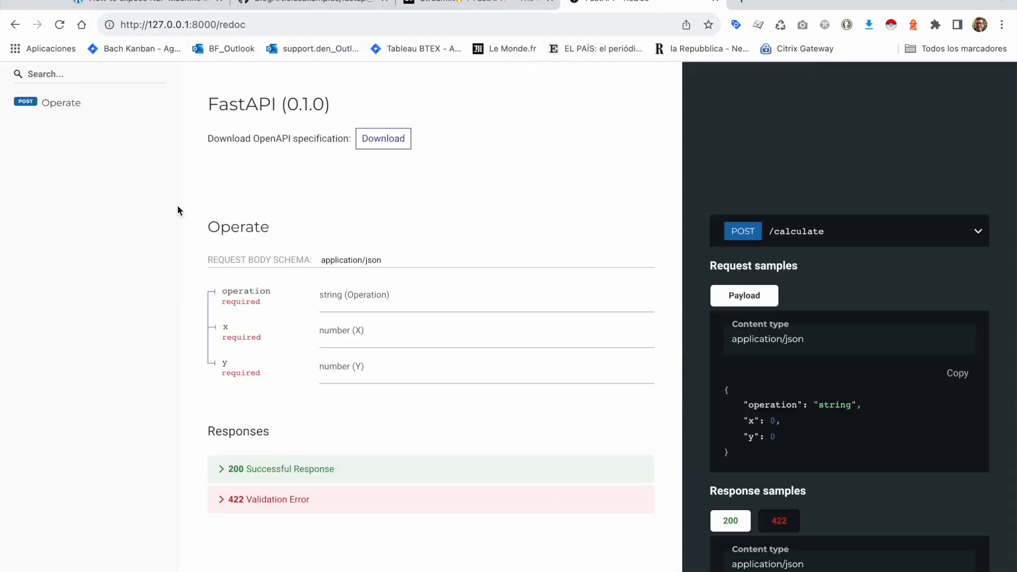
pyautogui.scroll(-3)
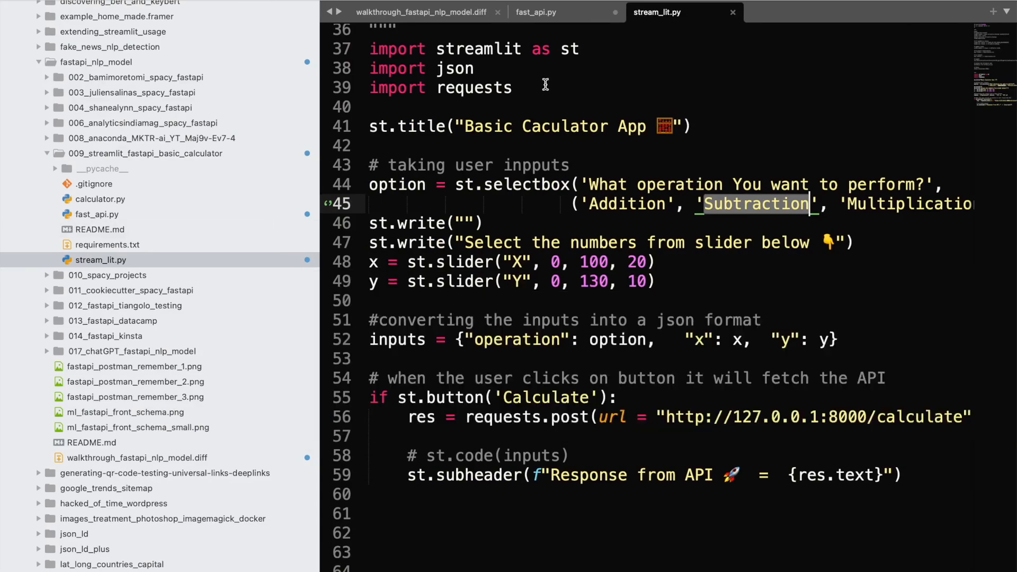
# Review the uvicorn log showing /docs, /calculate and /redoc requests answered 200 OK
pyautogui.click(421, 11)
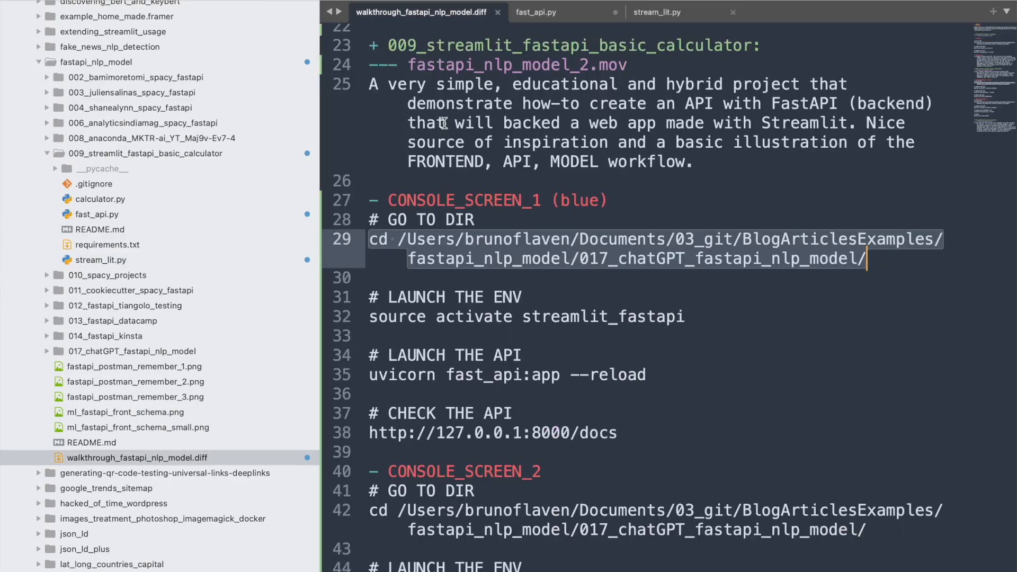
pyautogui.doubleClick(580, 200)
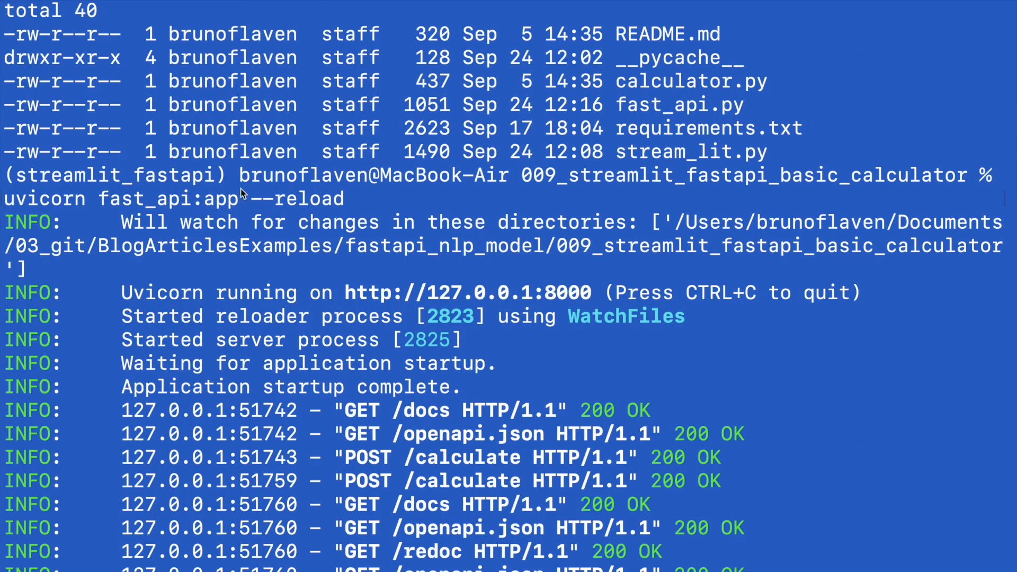
pyautogui.moveTo(565, 484)
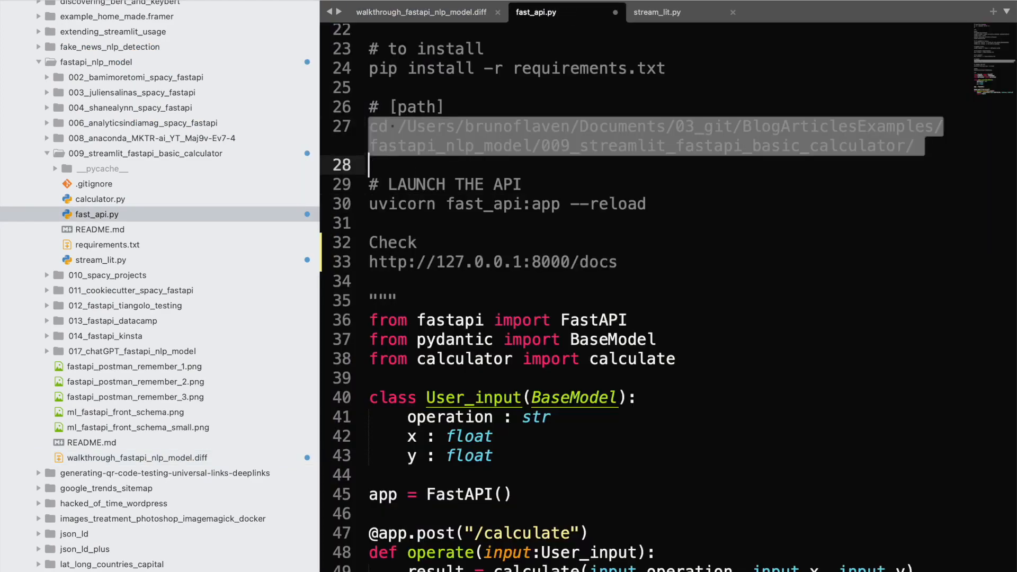
# Paste the 009_streamlit_fastapi_basic_calculator/ folder path into the walkthrough notes
pyautogui.click(423, 12)
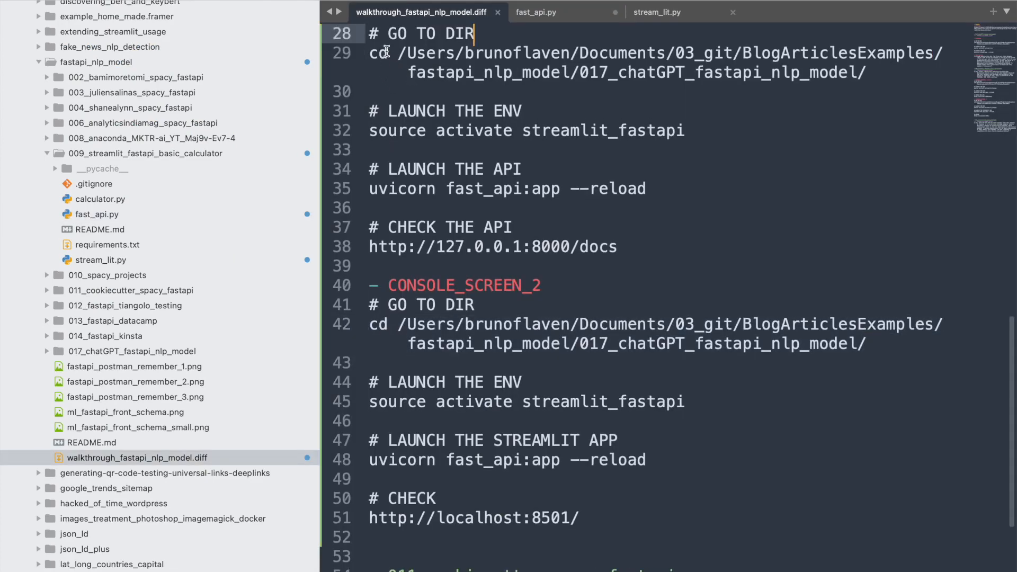
pyautogui.write('009_streamlit_fastapi_basic_calculator/')
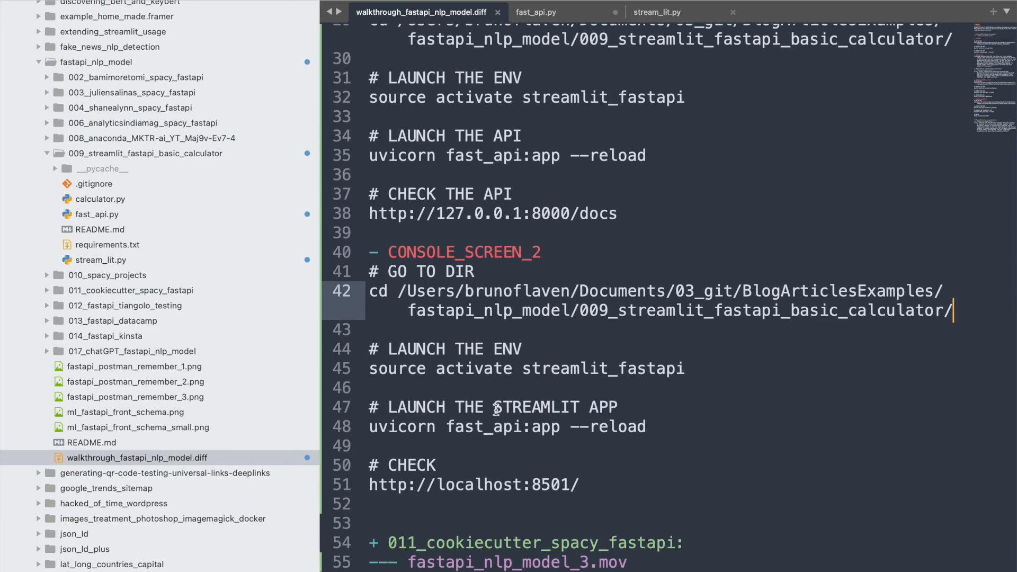
pyautogui.scroll(-3)
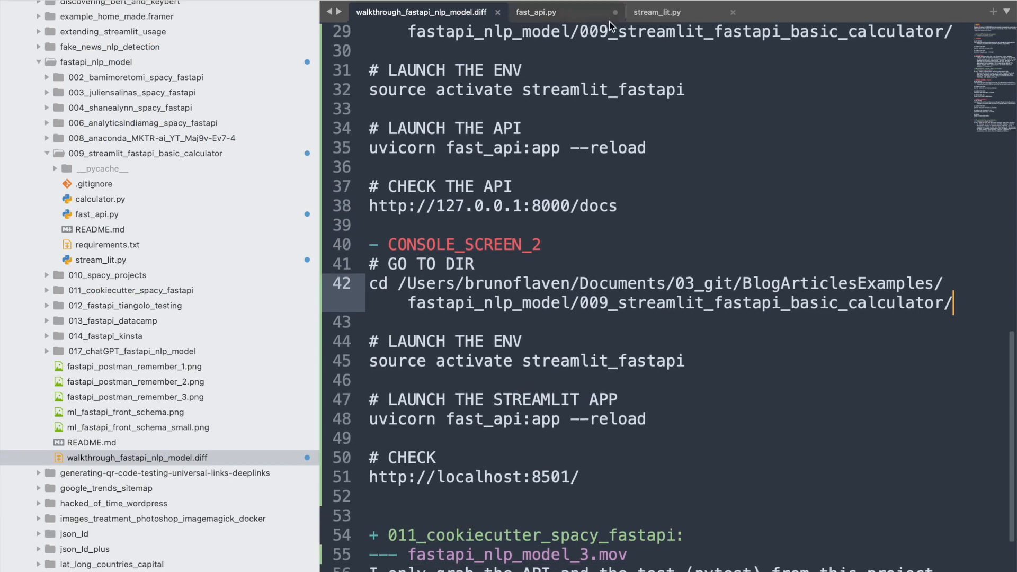
# Copy 'streamlit run stream_lit.py' from stream_lit.py and add '(black)' after CONSOLE_SCREEN_2
pyautogui.click(657, 12)
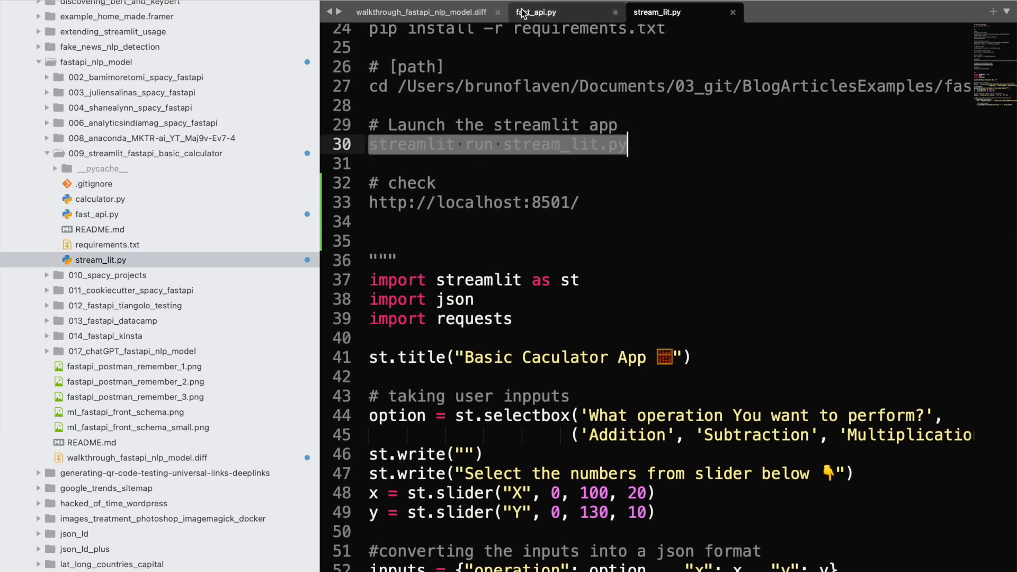
pyautogui.click(423, 11)
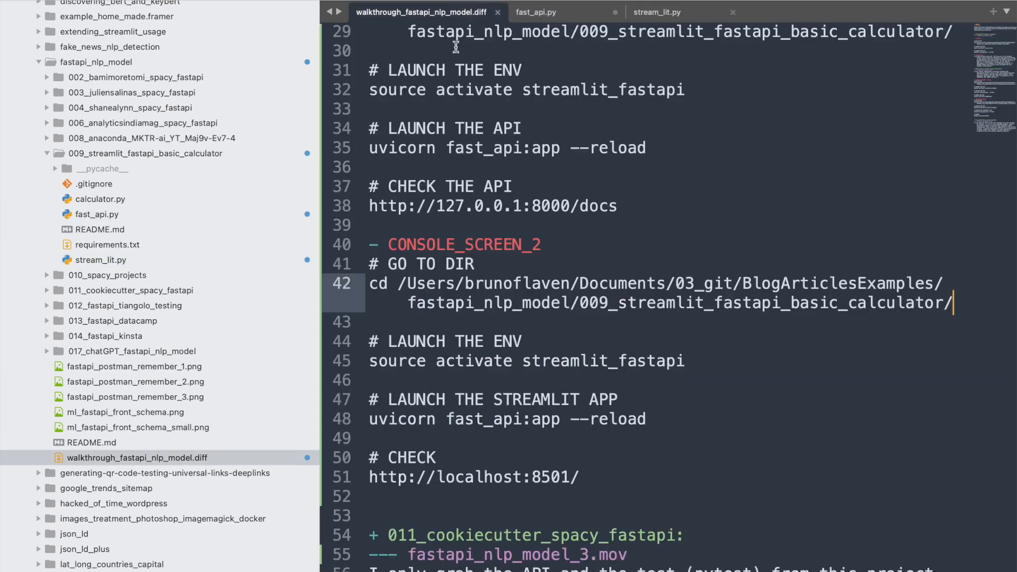
pyautogui.click(507, 419)
pyautogui.write('streamlit run stream_lit.py')
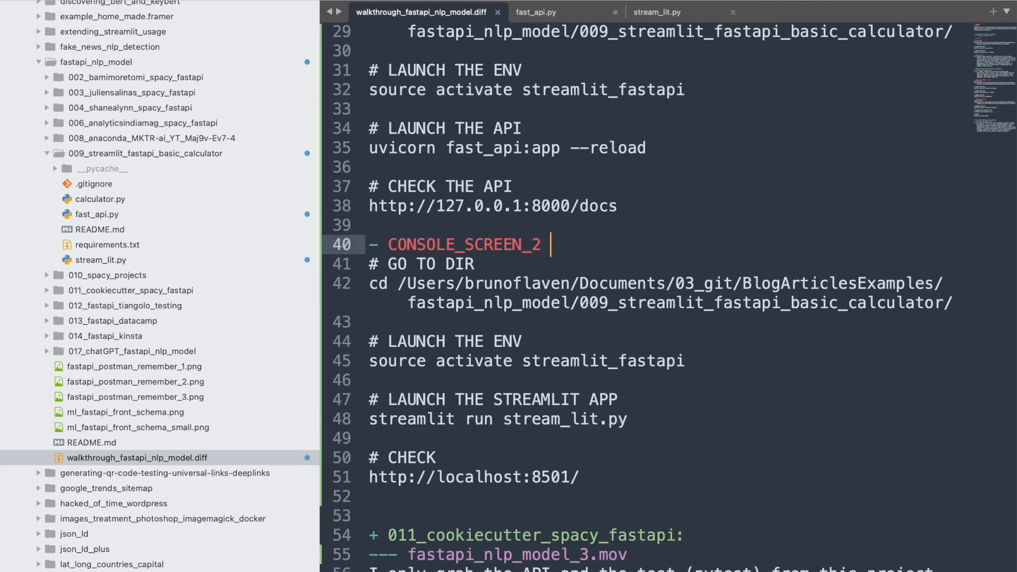
pyautogui.write('(back)')
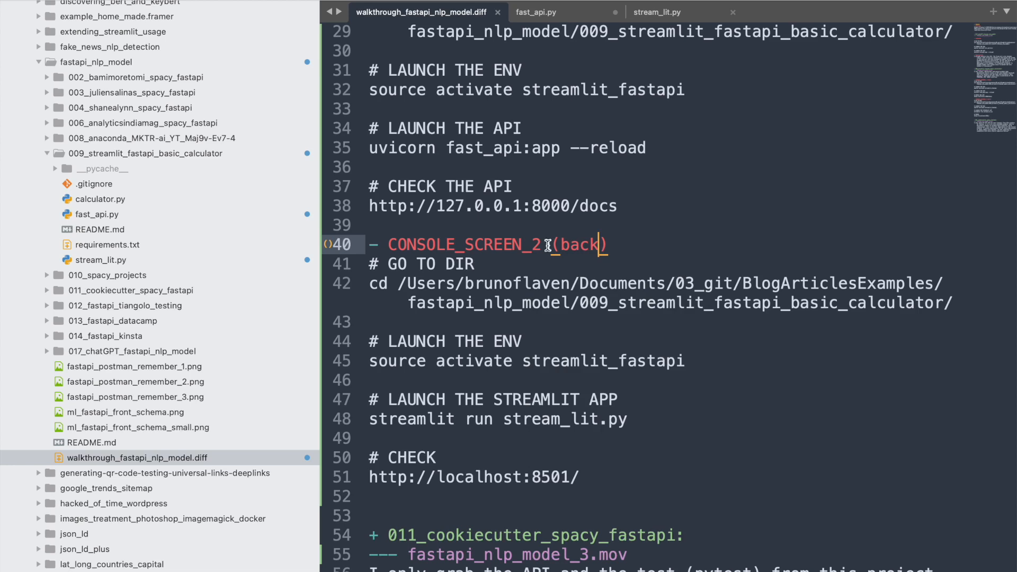
pyautogui.scroll(-3)
pyautogui.write('l')
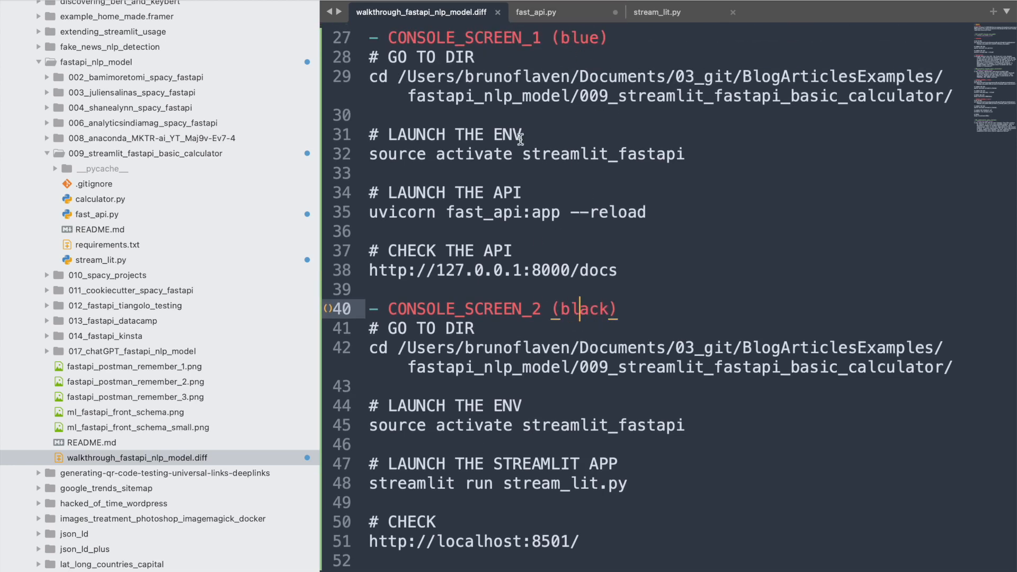
pyautogui.scroll(-3)
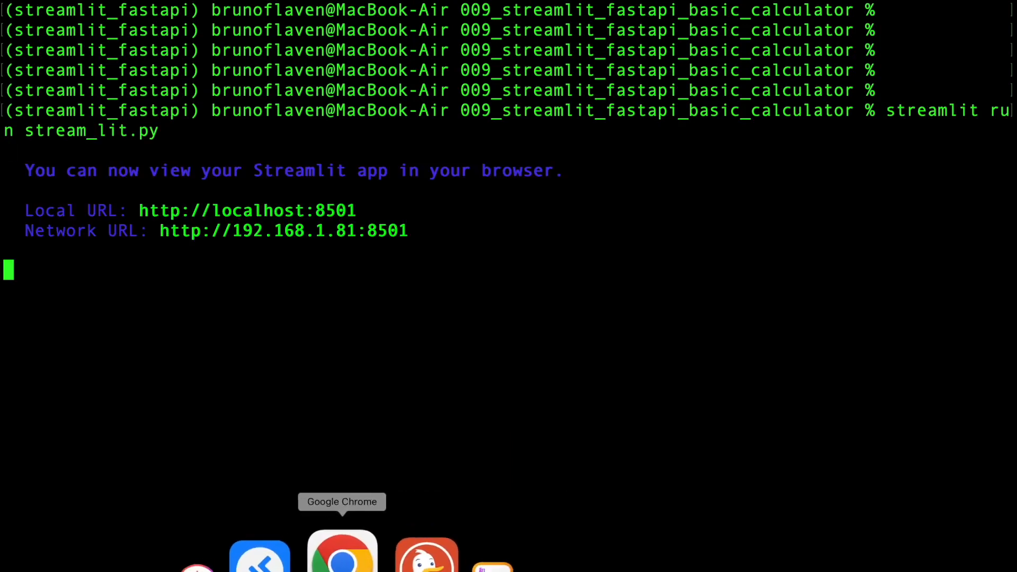
# Switch from Terminal to Google Chrome and focus its address bar
pyautogui.click(342, 551)
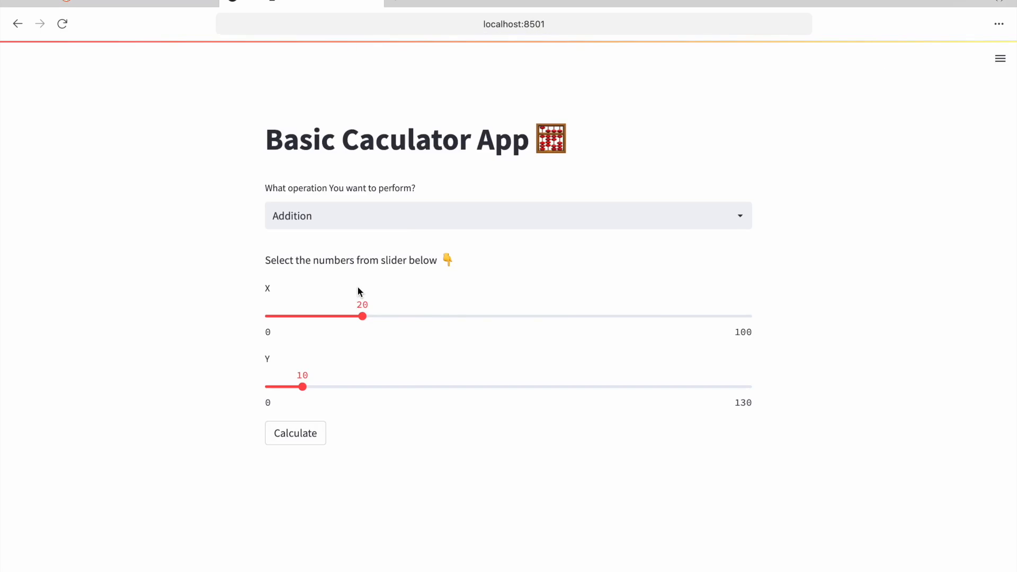
pyautogui.click(514, 25)
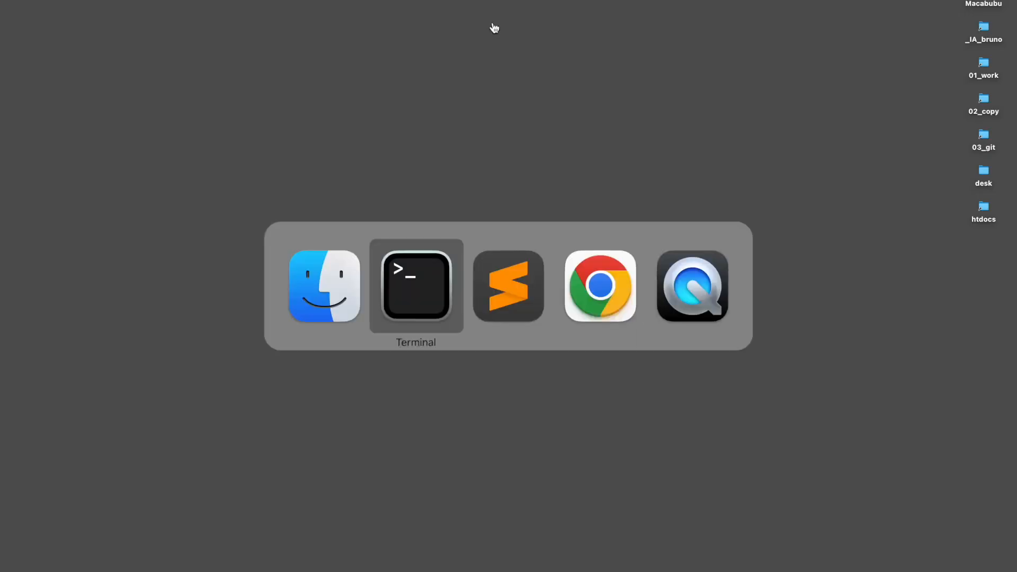
pyautogui.click(598, 286)
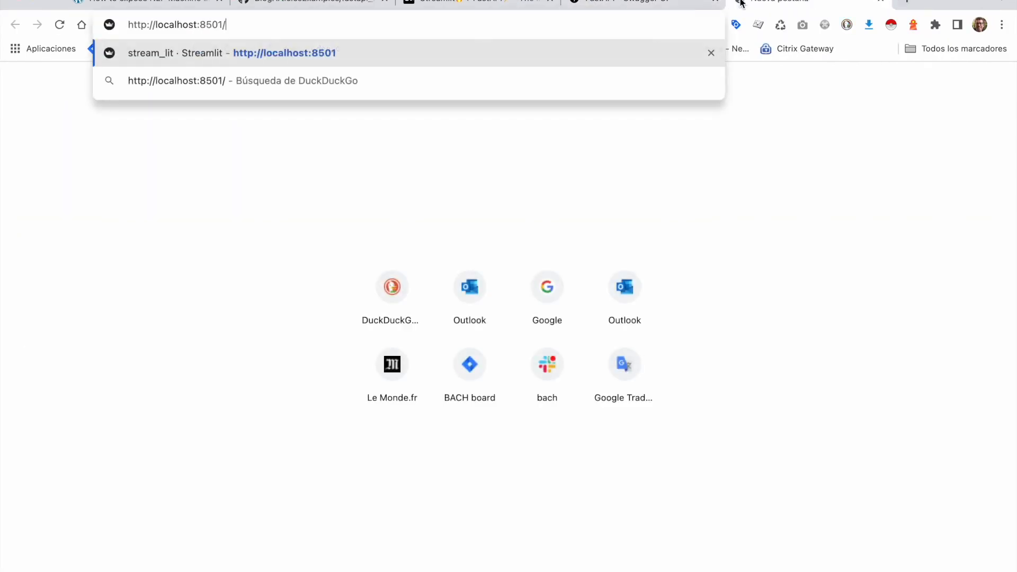
pyautogui.press('Enter')
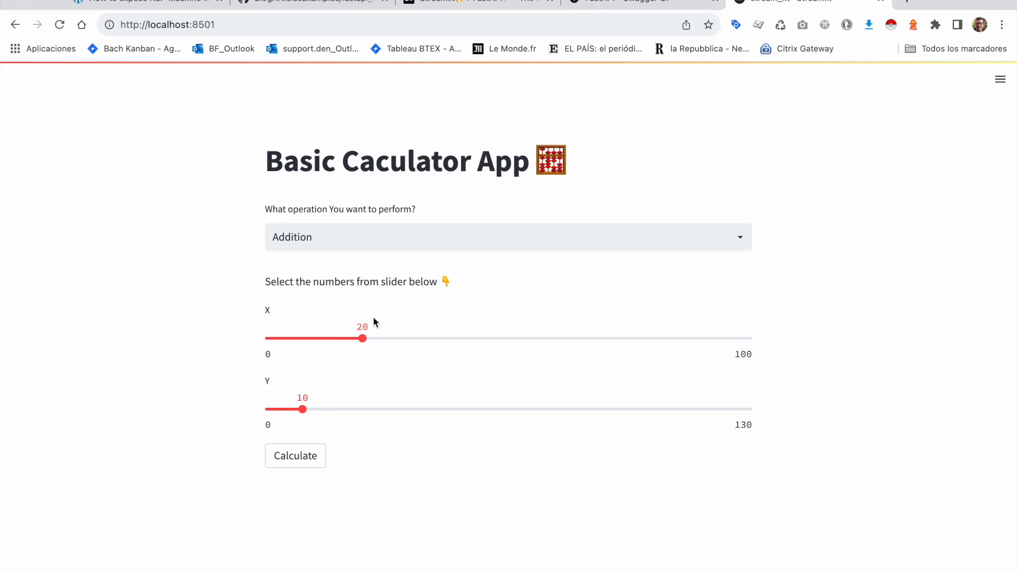
pyautogui.click(507, 236)
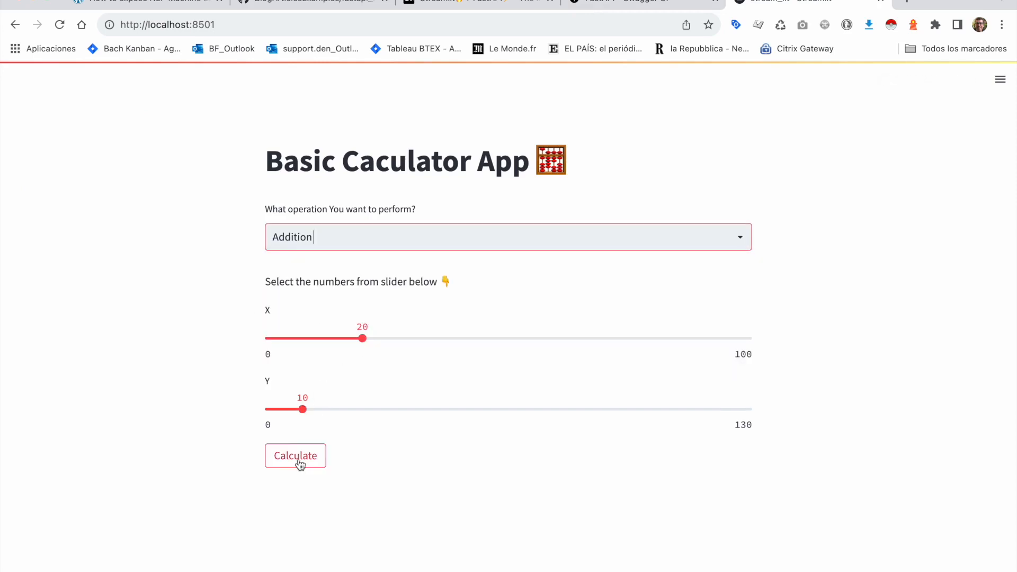
pyautogui.click(295, 455)
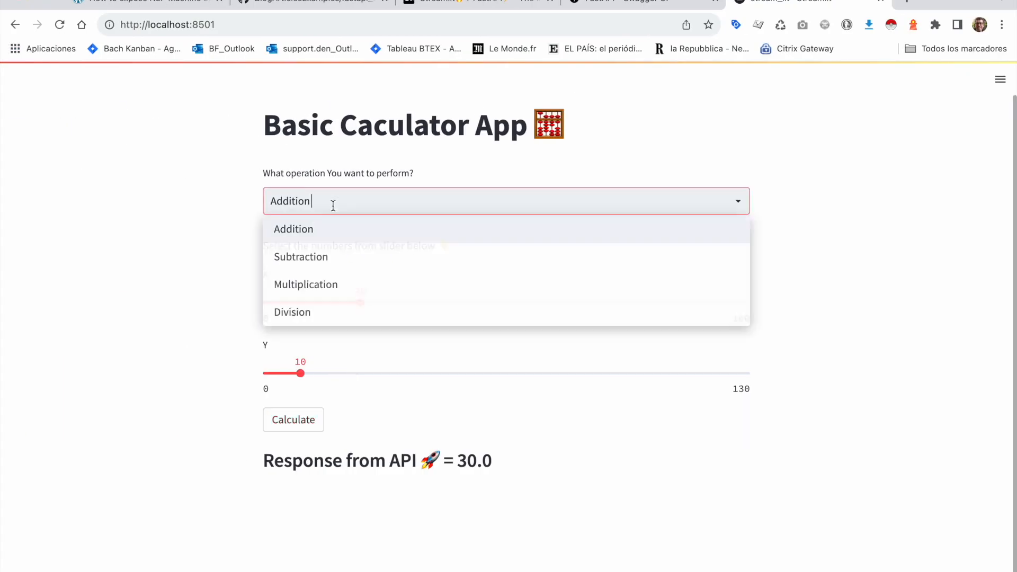
pyautogui.click(293, 229)
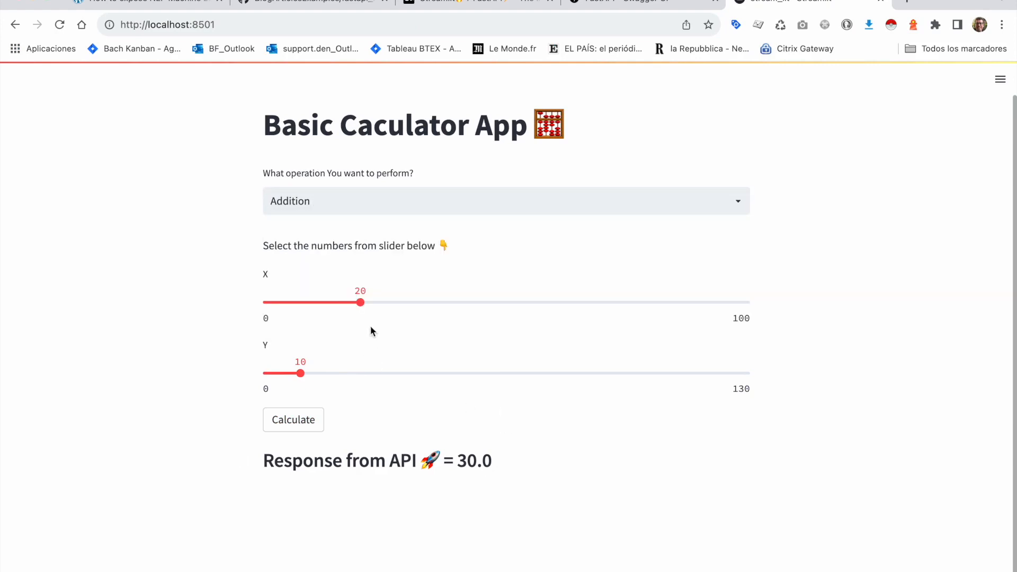
pyautogui.moveTo(361, 302); pyautogui.dragTo(288, 338)
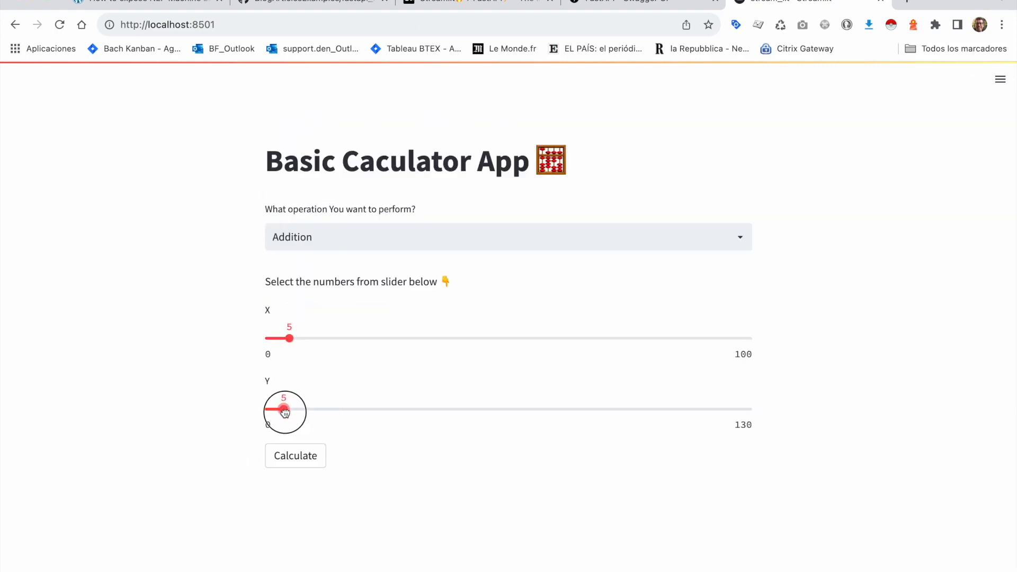
# Calculate 5 + 5 = 10.0, then raise Y to 8 and get 13.0
pyautogui.click(507, 236)
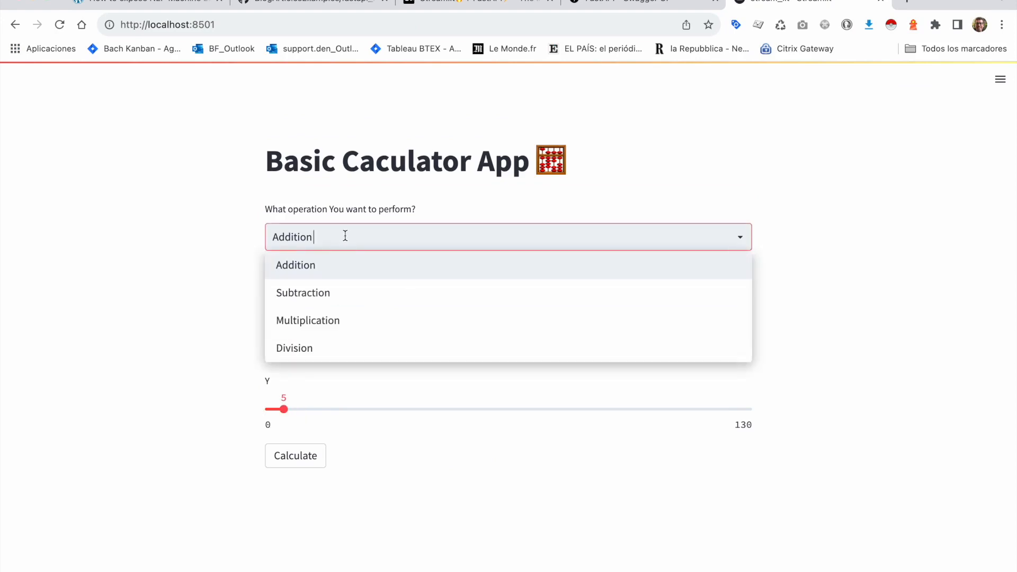
pyautogui.click(295, 455)
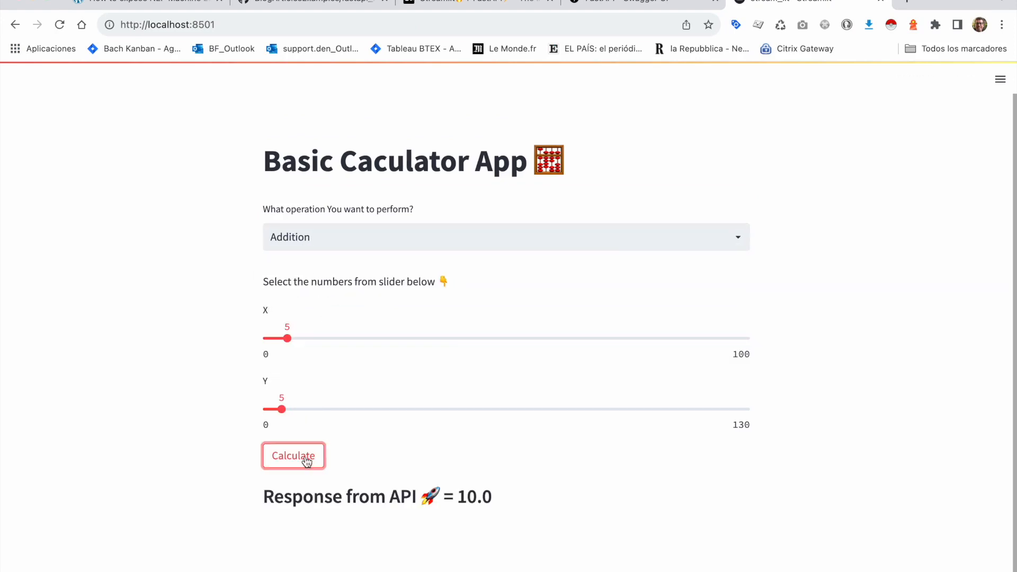
pyautogui.moveTo(290, 398)
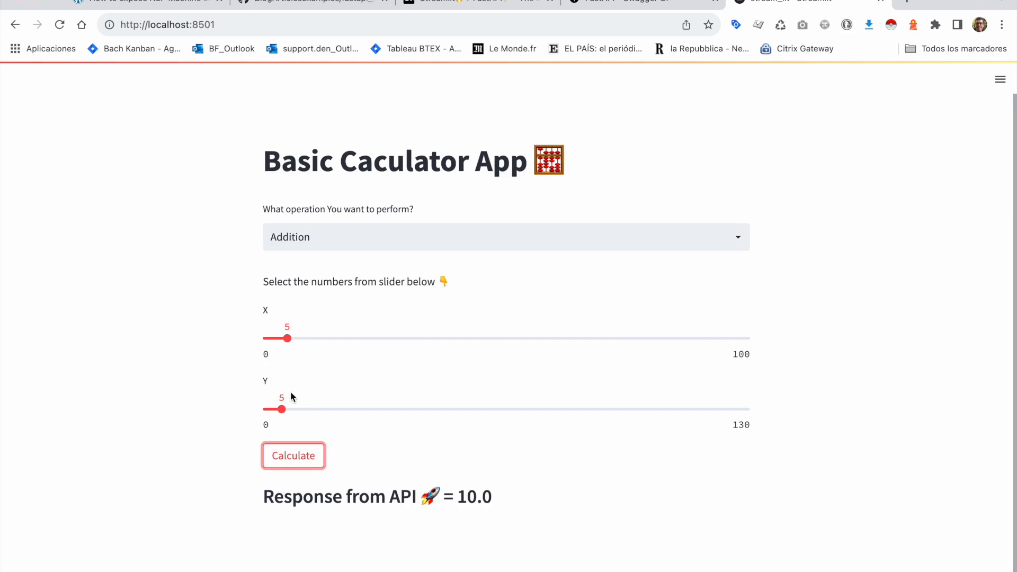
pyautogui.moveTo(282, 409); pyautogui.dragTo(292, 409)
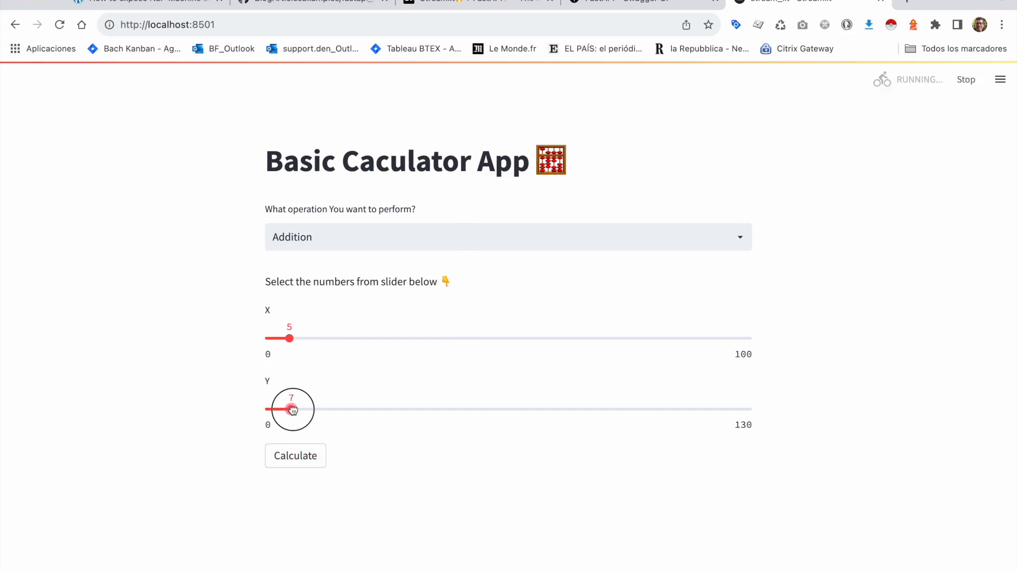
pyautogui.click(294, 455)
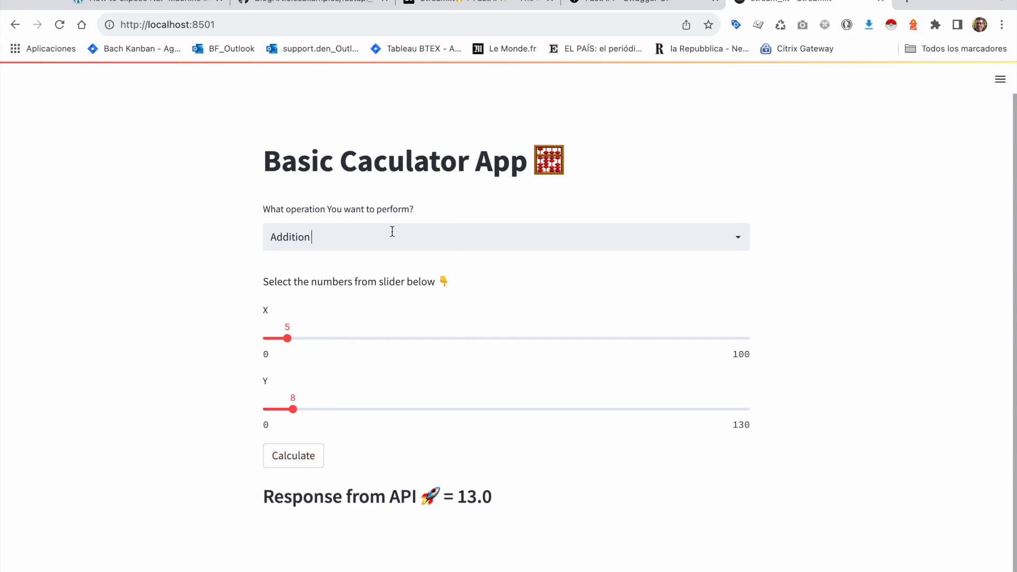
# Switch to Subtraction for 3.0, then lower Y to 2 and get 8.0
pyautogui.click(293, 456)
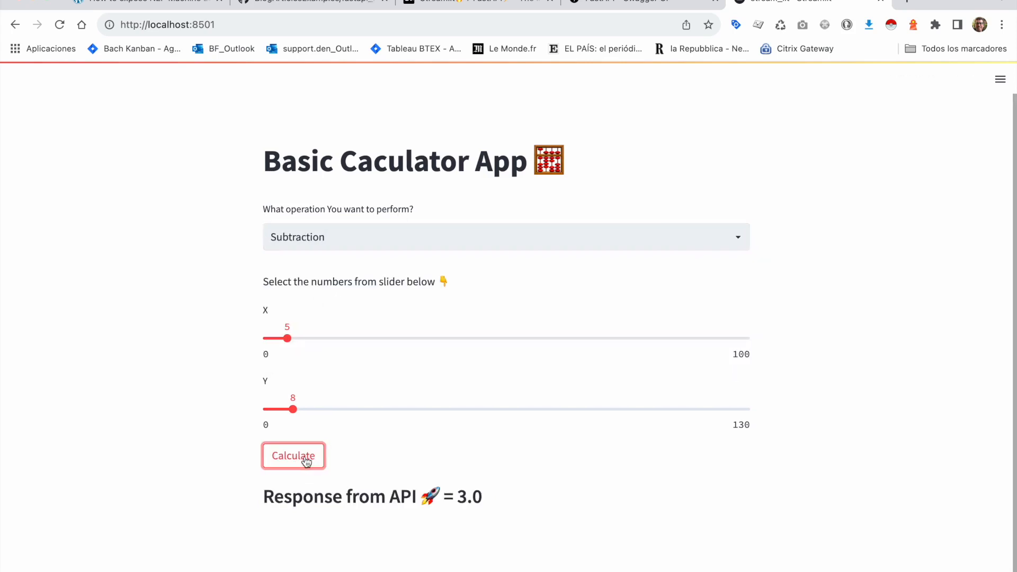
pyautogui.click(504, 237)
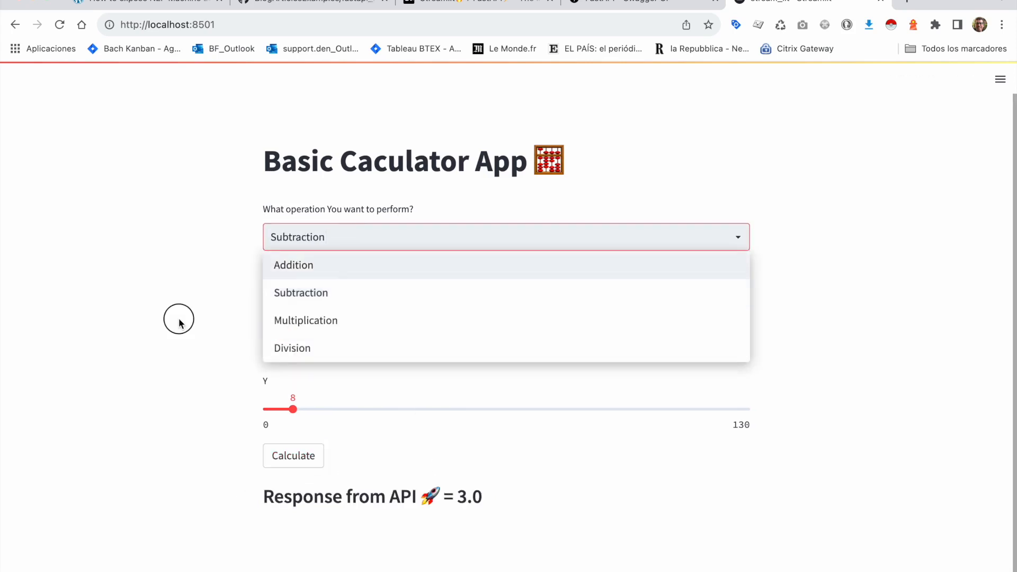
pyautogui.click(300, 293)
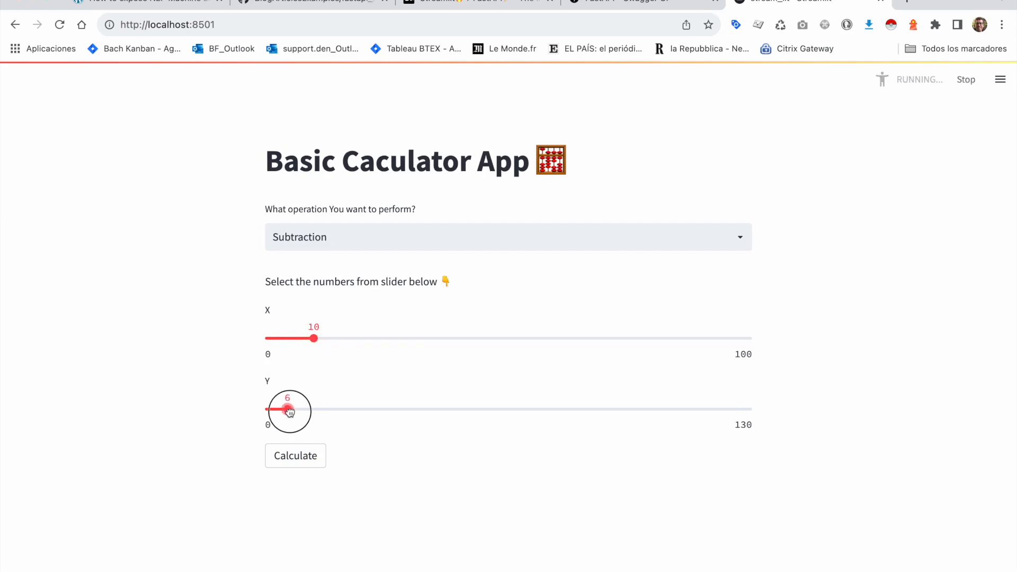
pyautogui.moveTo(288, 410); pyautogui.dragTo(276, 410)
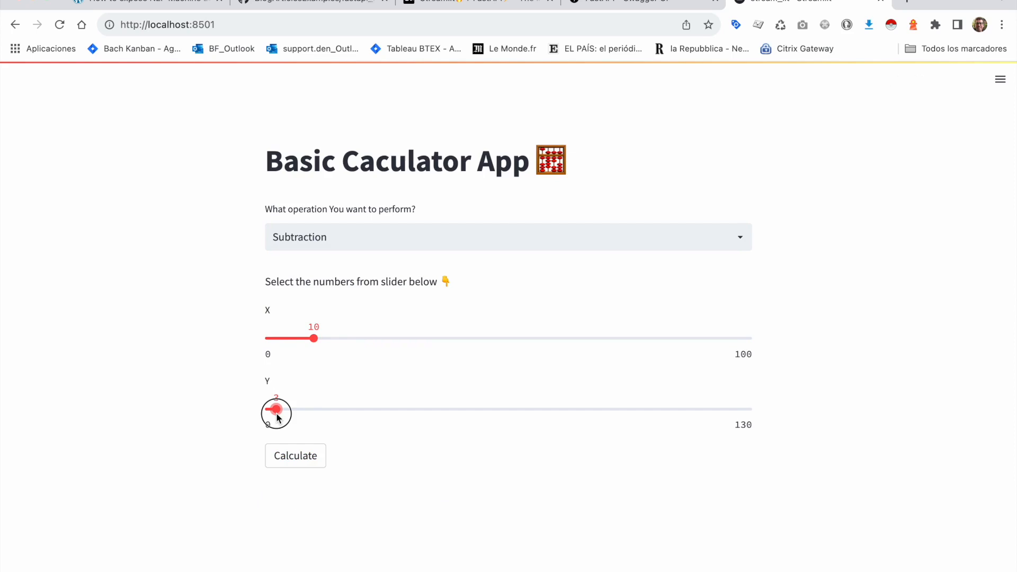
pyautogui.moveTo(275, 411); pyautogui.dragTo(268, 411)
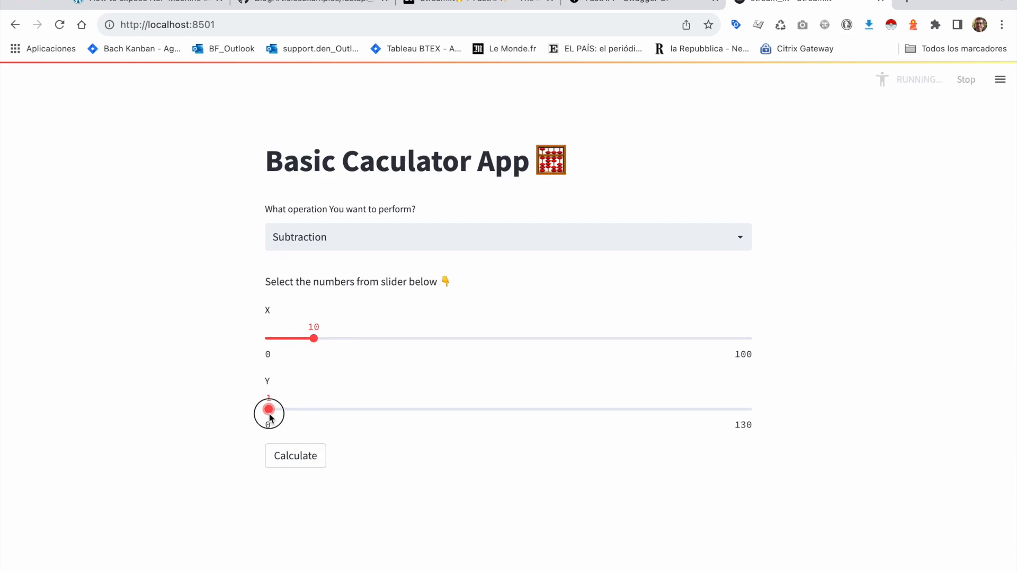
pyautogui.click(293, 455)
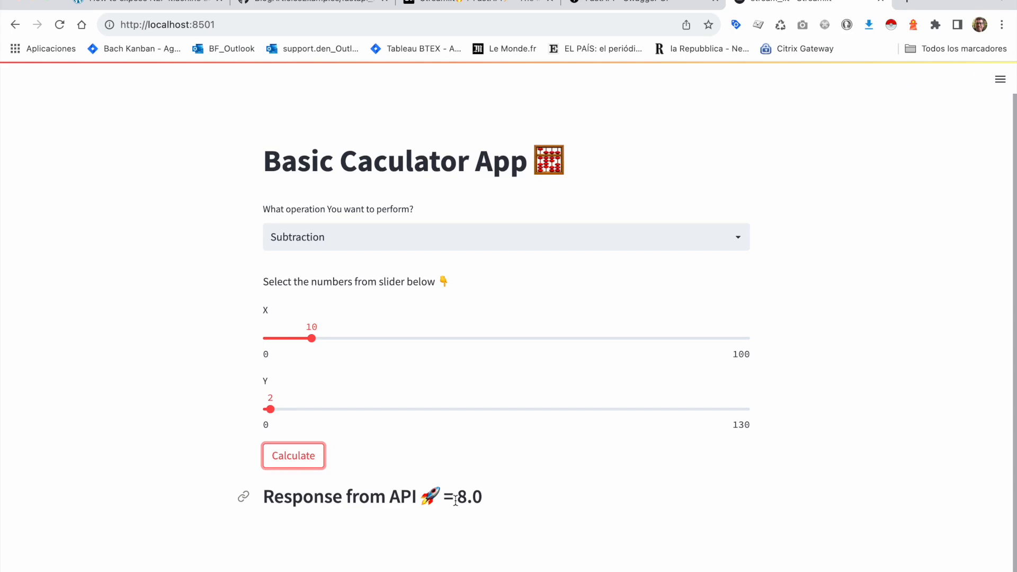
# Reopen the operation list and try Multiplication and Division
pyautogui.click(506, 236)
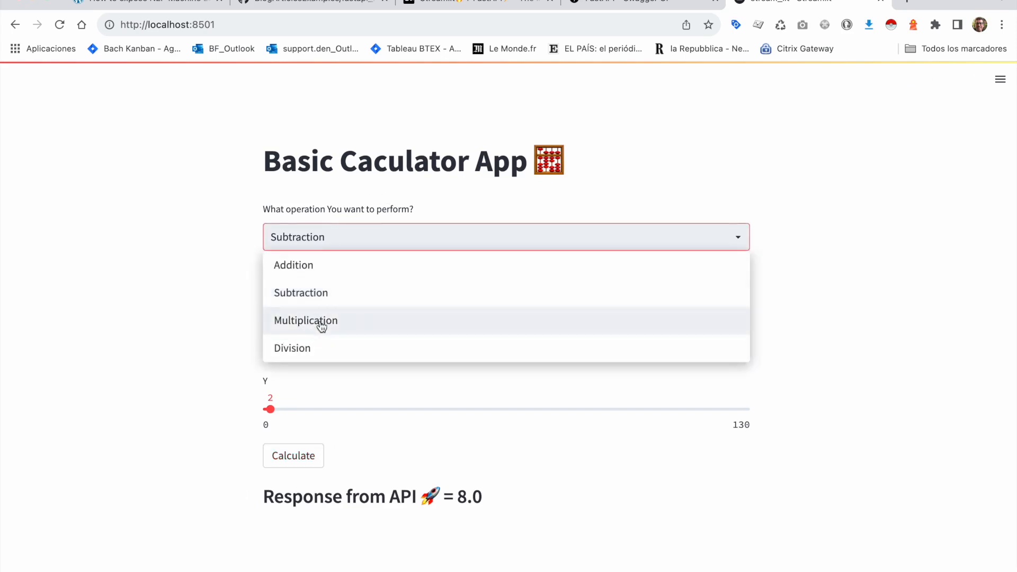
pyautogui.click(306, 320)
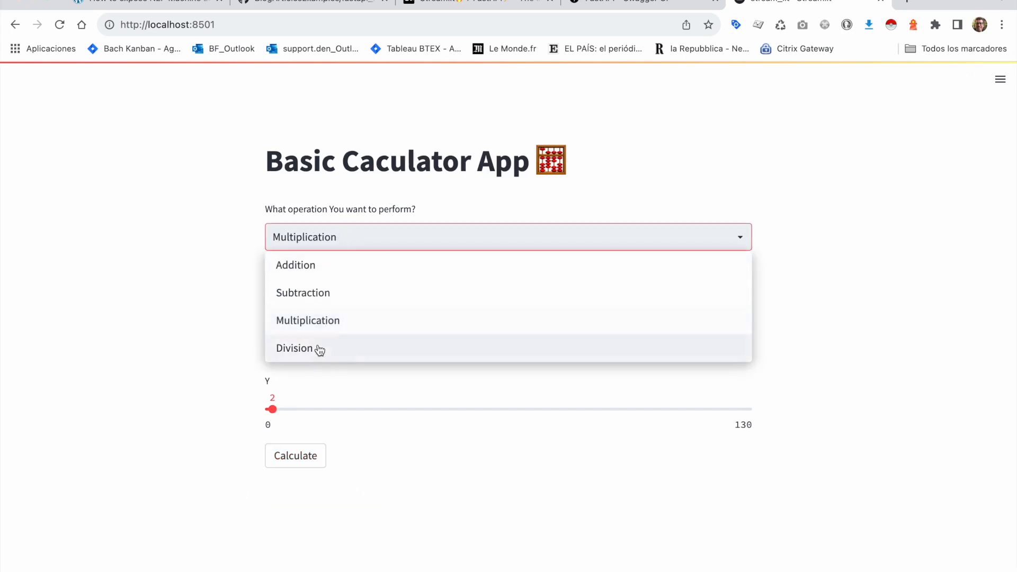
pyautogui.click(294, 348)
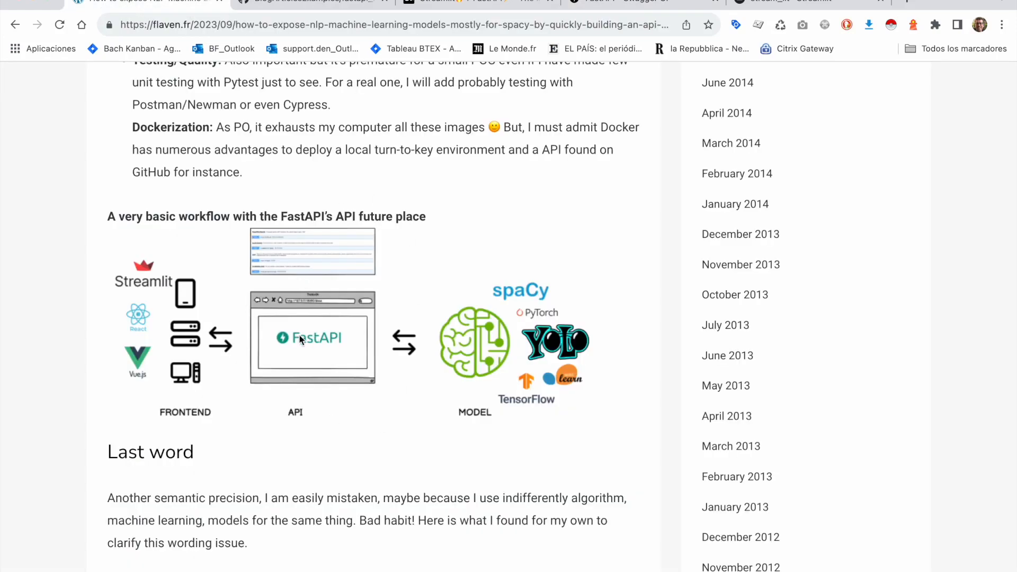
pyautogui.moveTo(196, 285)
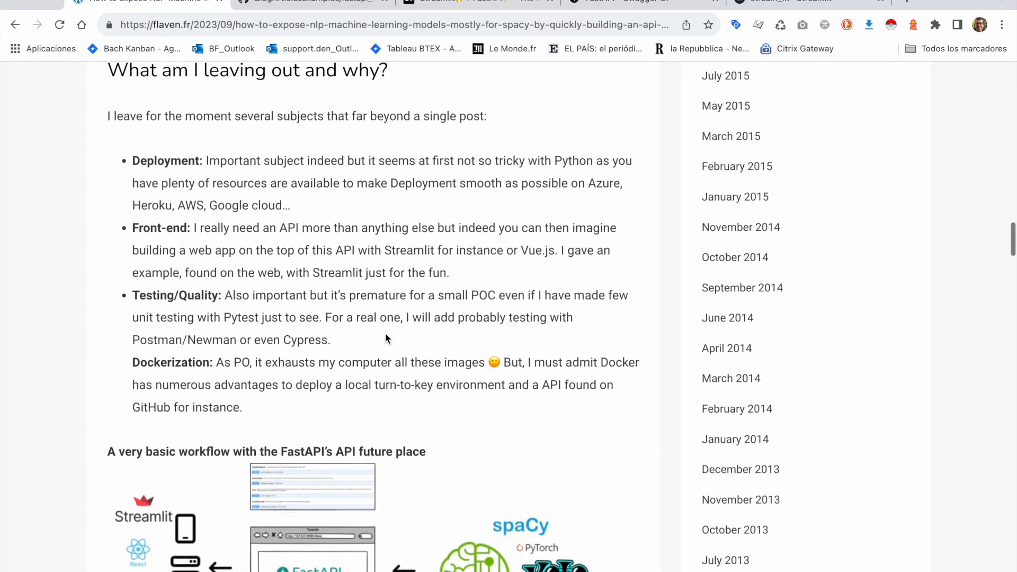
# Scroll the flaven.fr article to the Last word and FastAPI Projects Digest sections
pyautogui.scroll(-3)
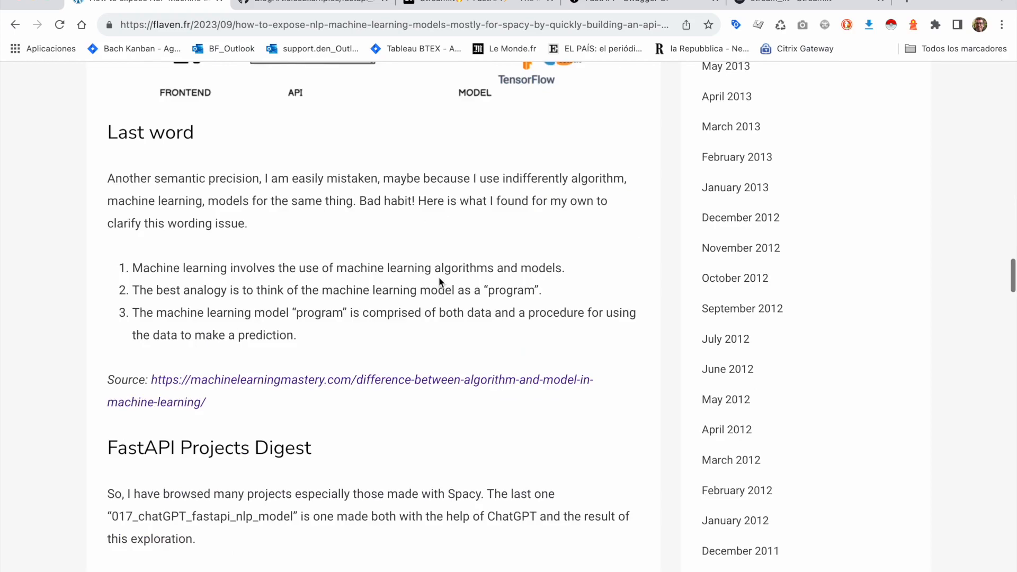
pyautogui.click(779, 3)
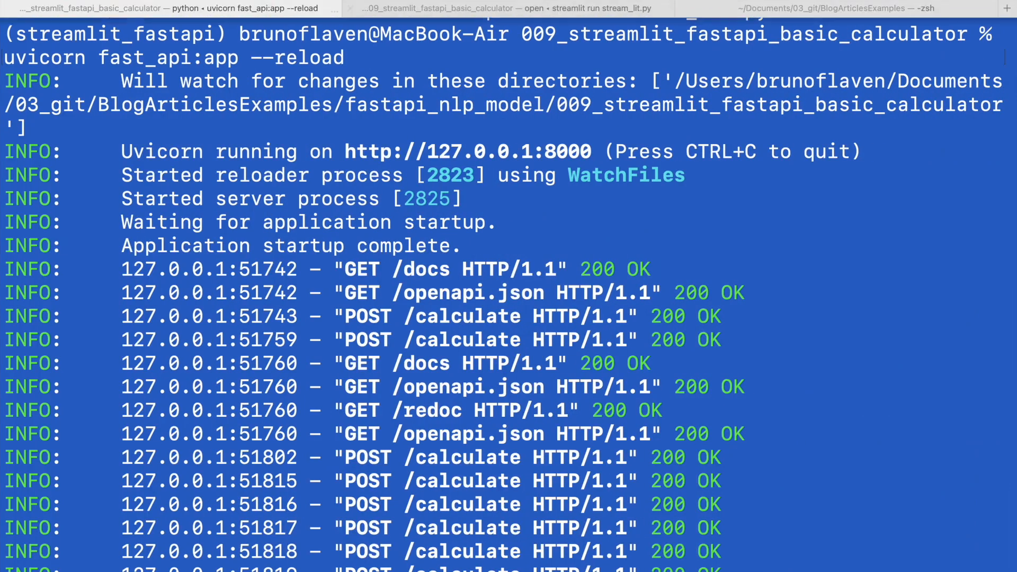
# Review the uvicorn log of POST /calculate requests returning 200 OK and stop the server with Ctrl+C
pyautogui.press('ctrl+c')
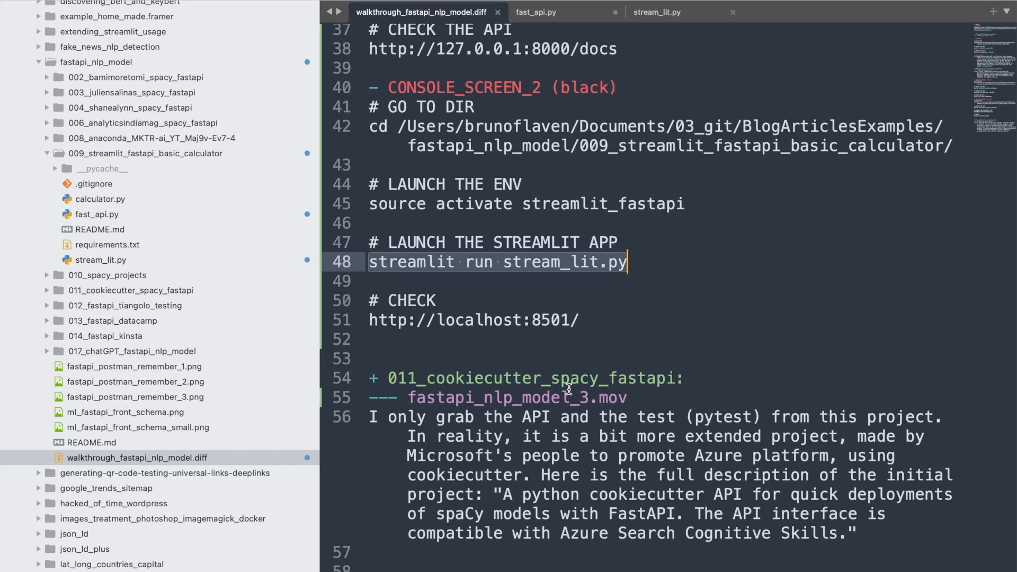
# Collapse the 009_streamlit_fastapi_basic_calculator folder in the sidebar
pyautogui.click(46, 152)
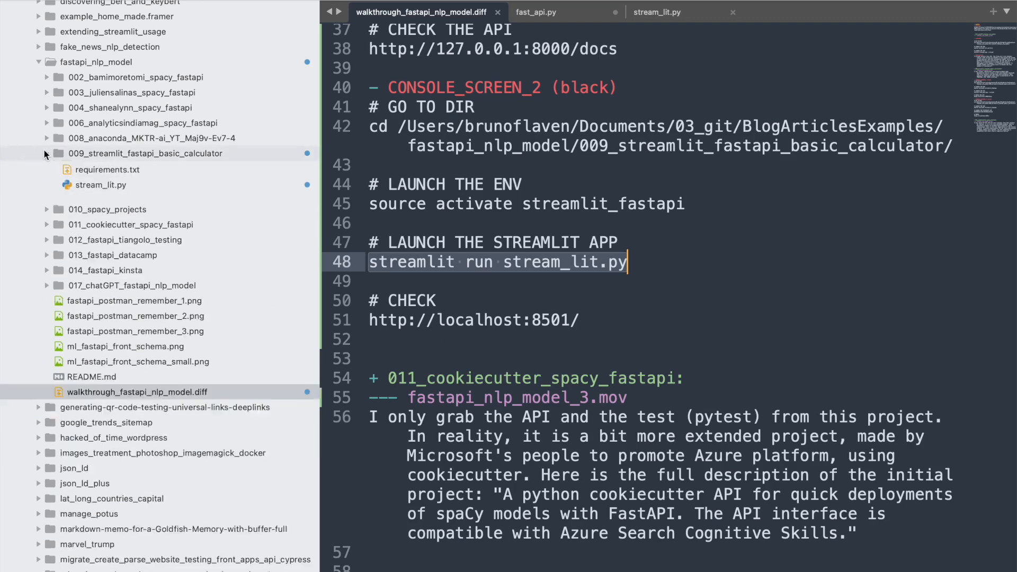